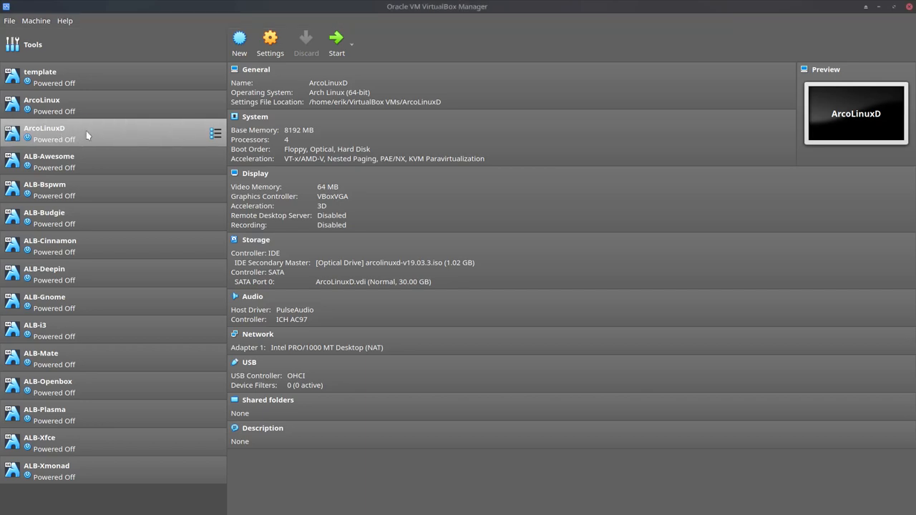
- Start the ArcoLinuxD virtual machine so it reaches its live ISO boot menu
click(336, 37)
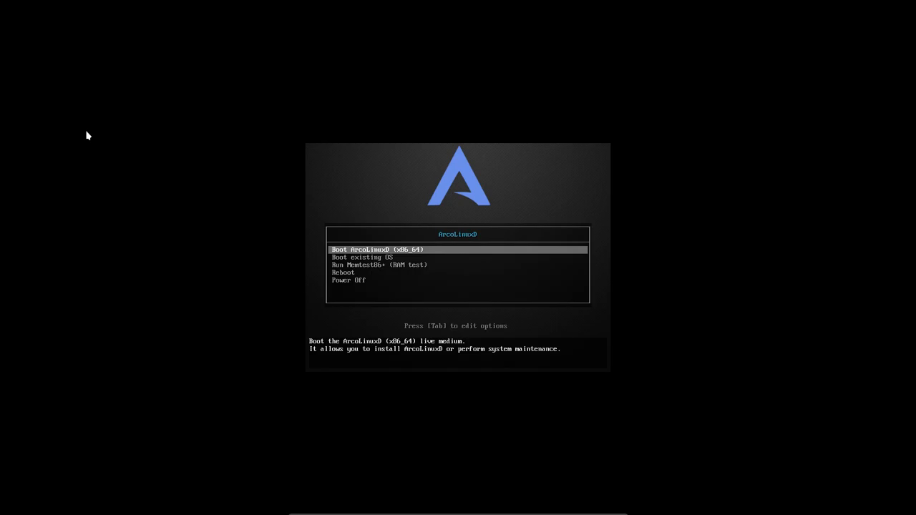
key(Return)
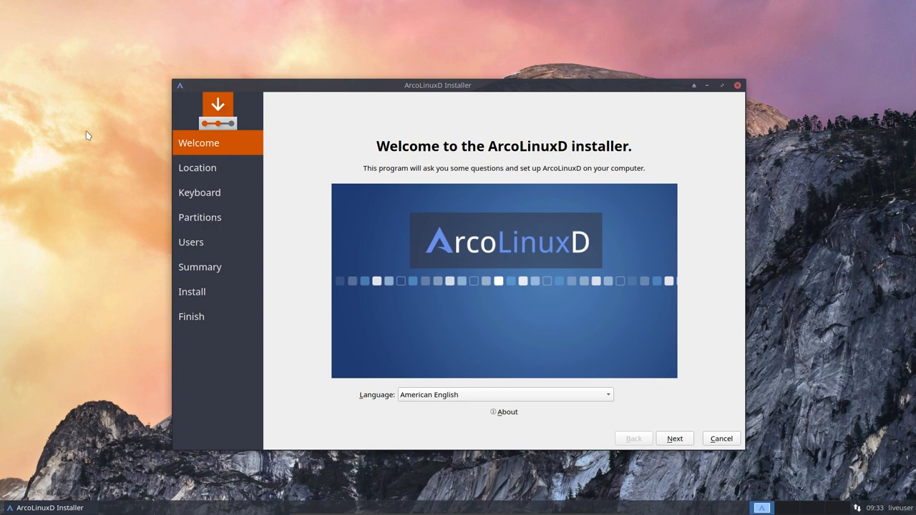
mouse_move(465, 160)
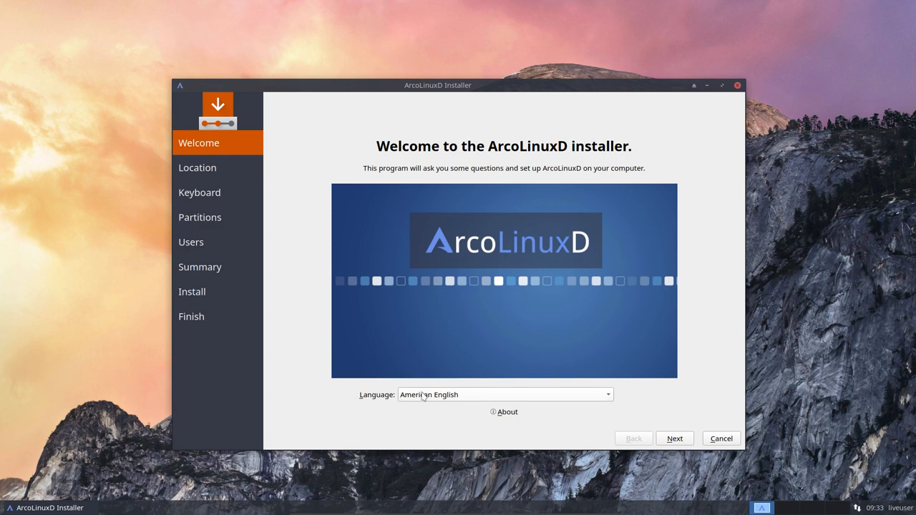
click(504, 396)
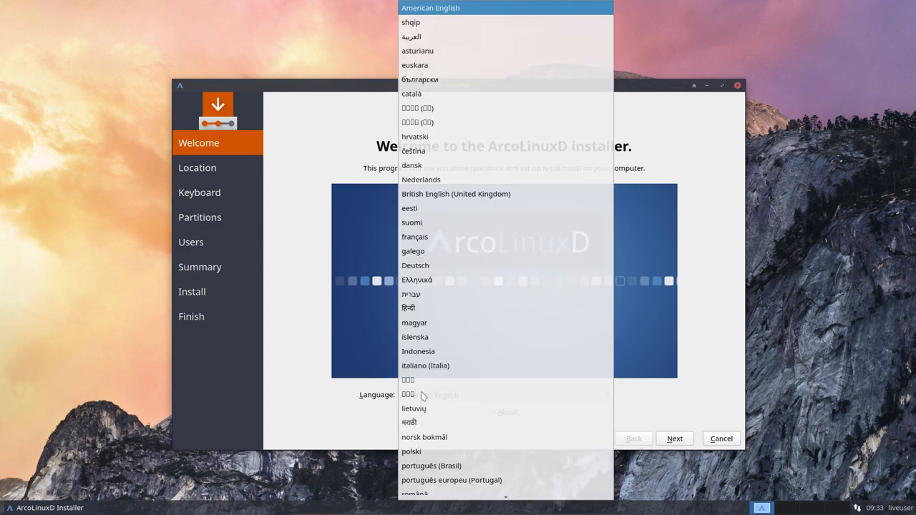
click(429, 7)
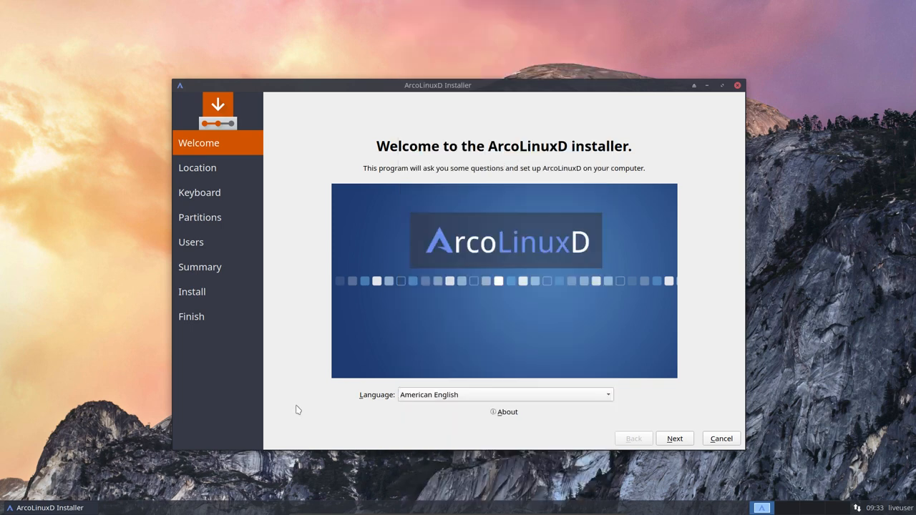
mouse_move(226, 172)
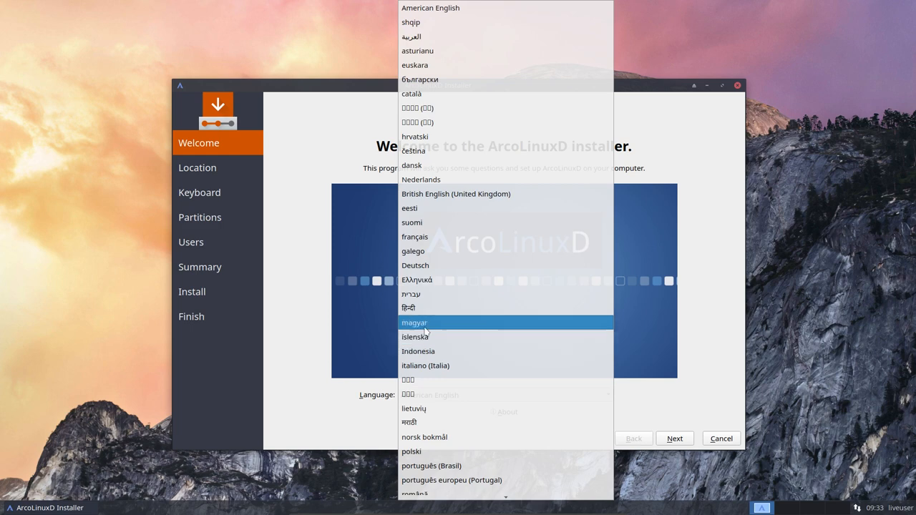
click(414, 324)
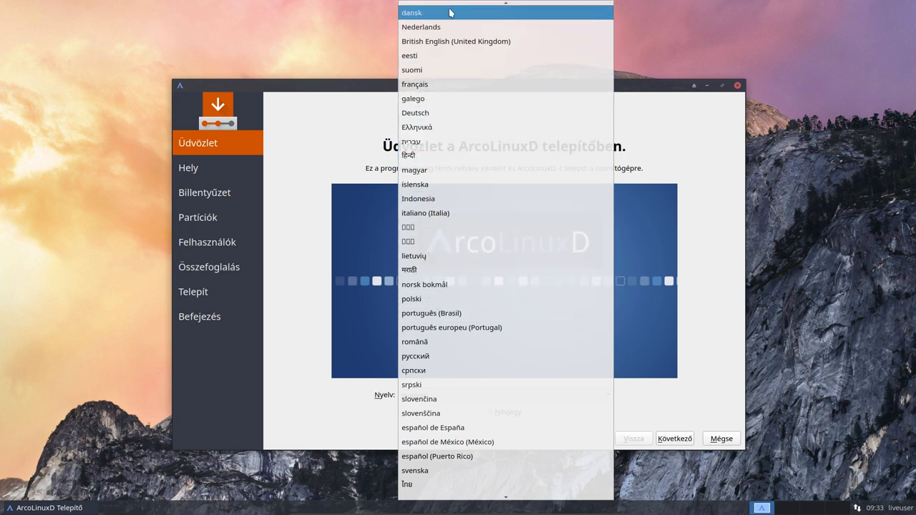
scroll(up, 3)
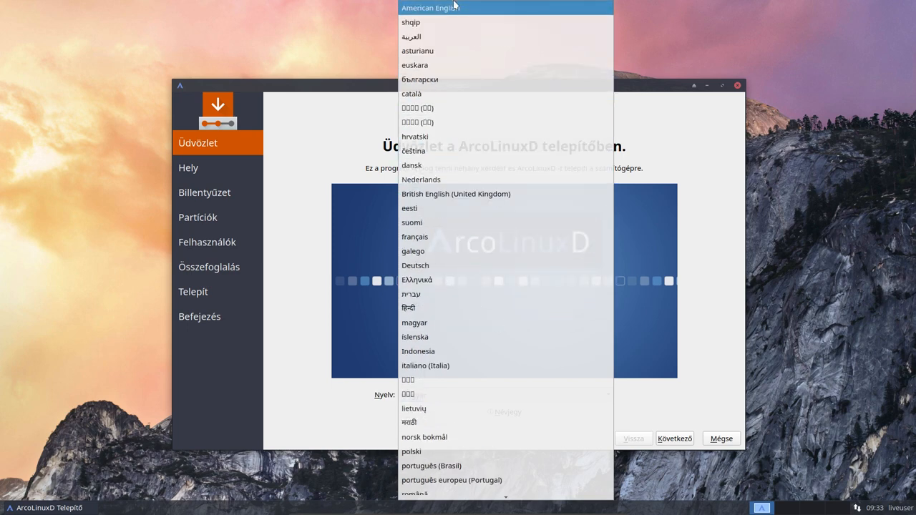
click(429, 7)
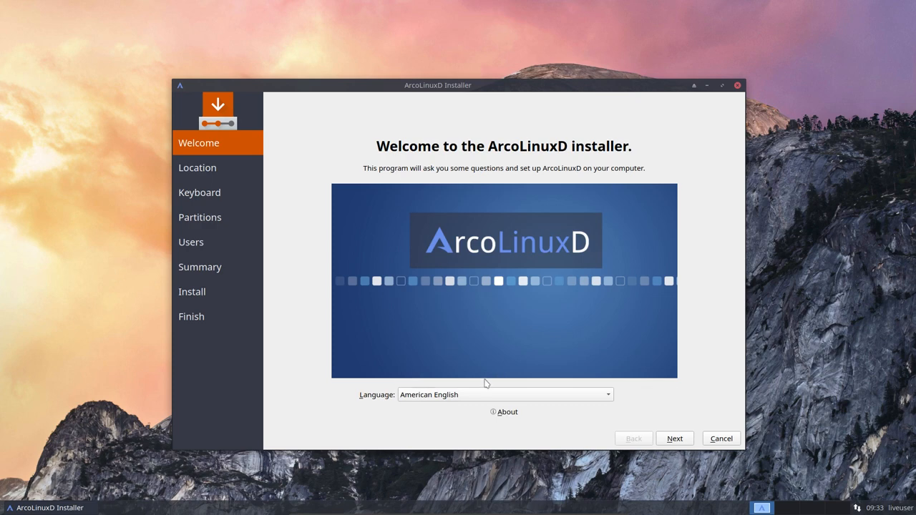
mouse_move(538, 421)
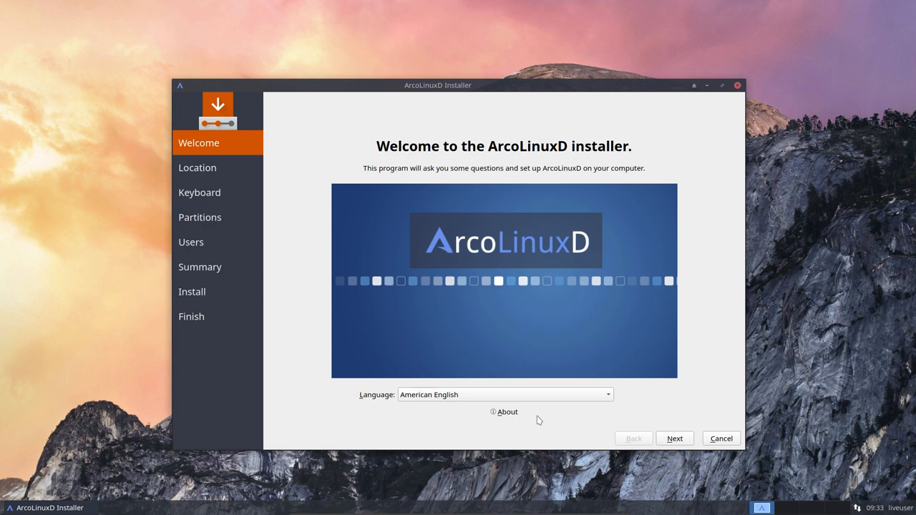
click(507, 412)
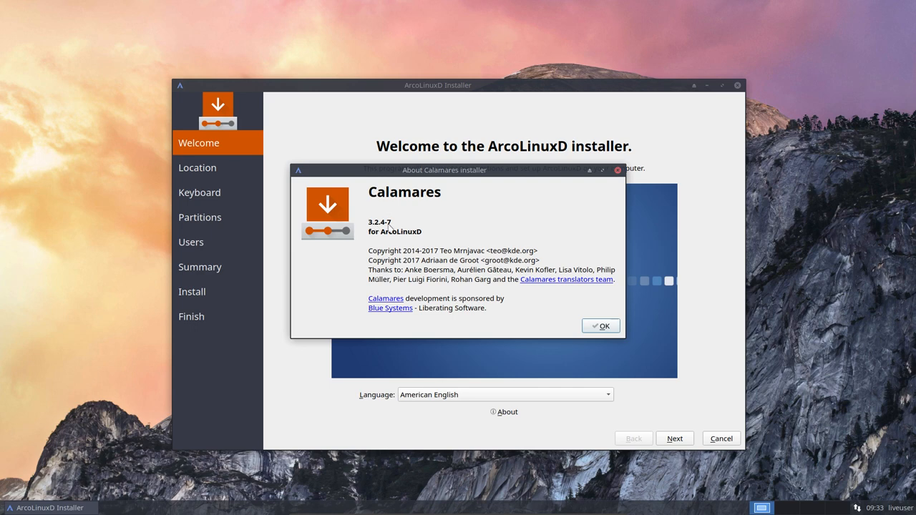
click(600, 326)
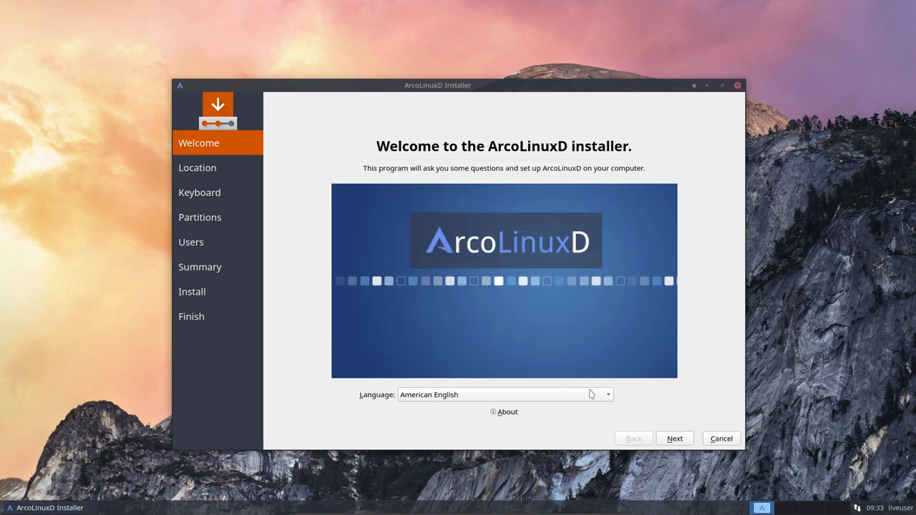
mouse_move(674, 438)
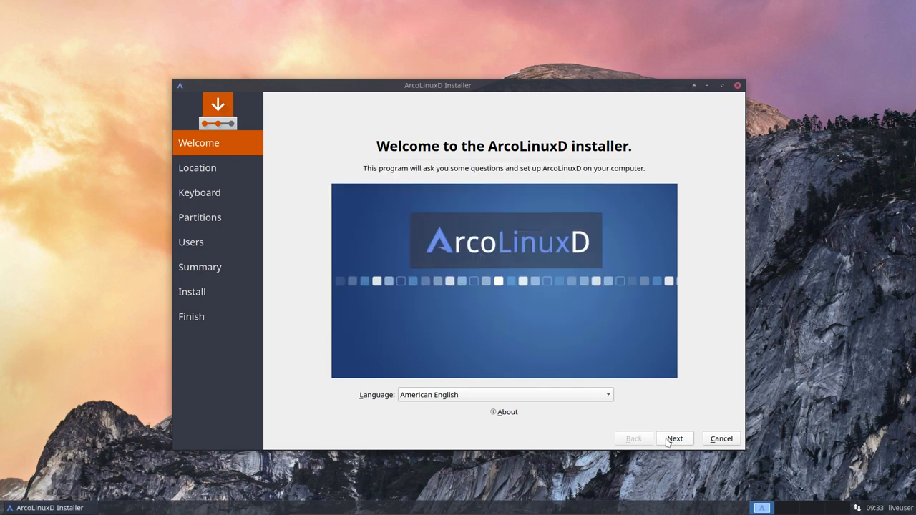
- Continue to Location and set the time zone to Europe / Brussels via the map
click(673, 438)
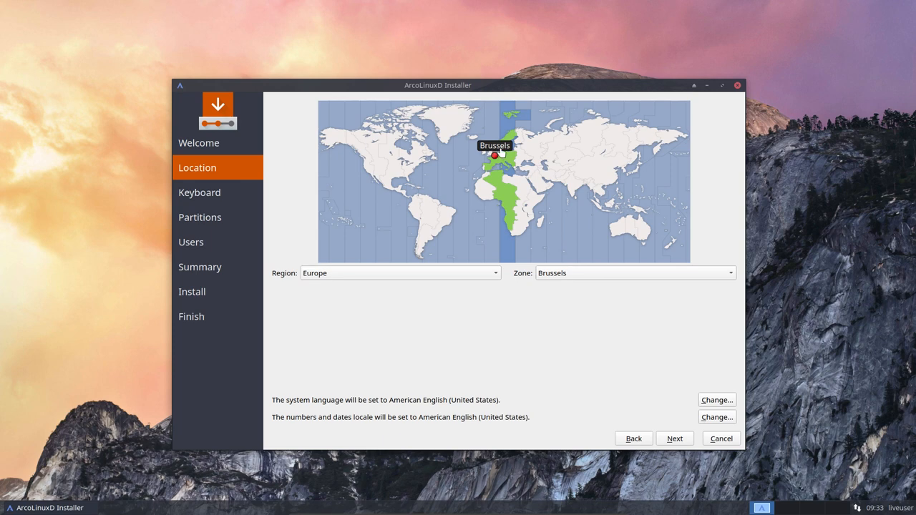
click(541, 147)
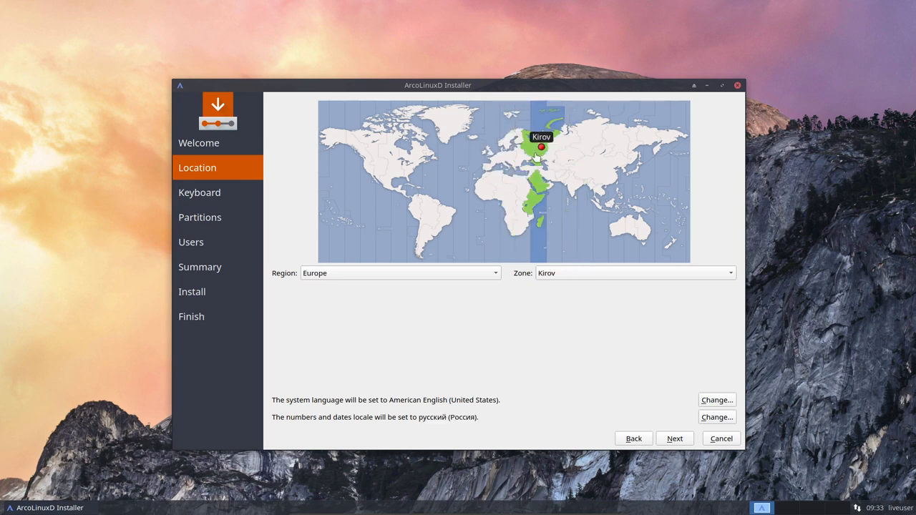
click(495, 156)
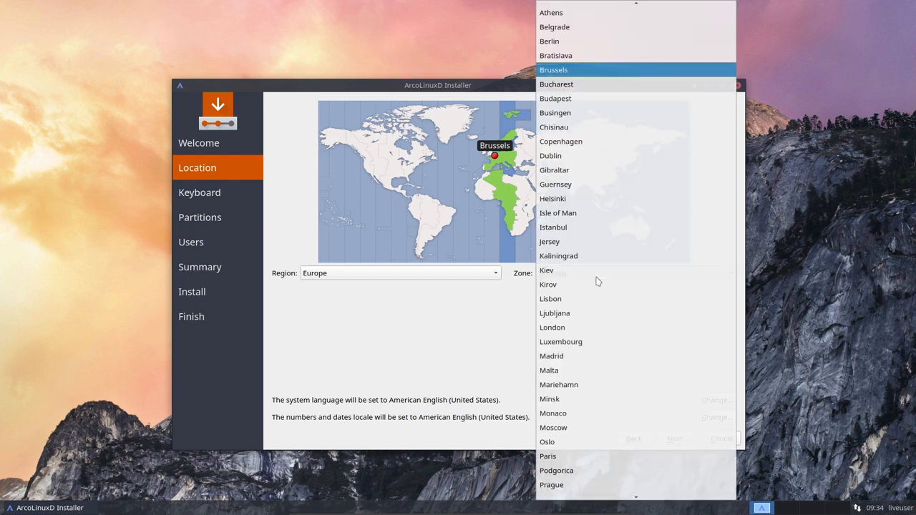
click(552, 69)
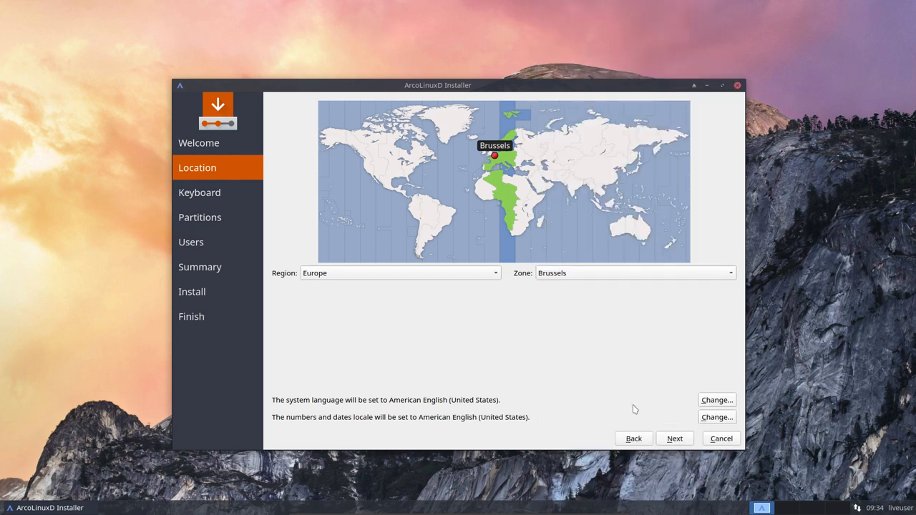
mouse_move(522, 324)
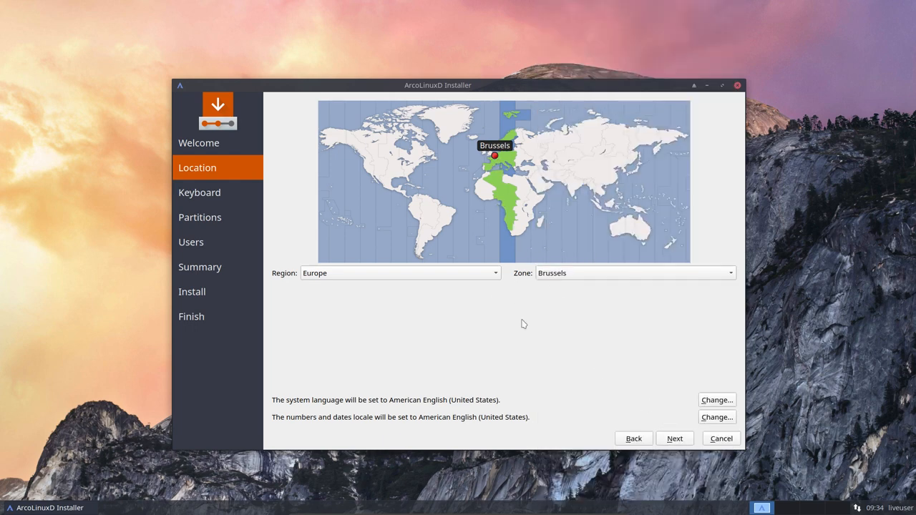
mouse_move(633, 438)
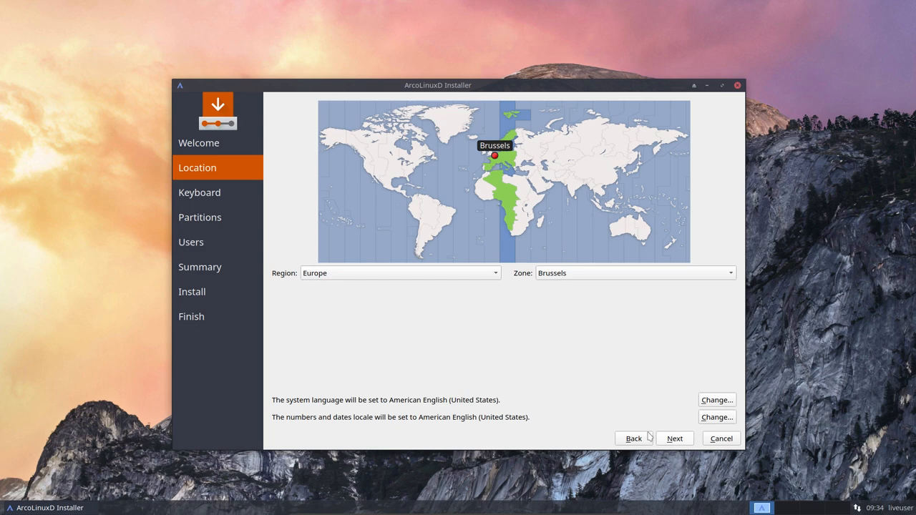
mouse_move(460, 409)
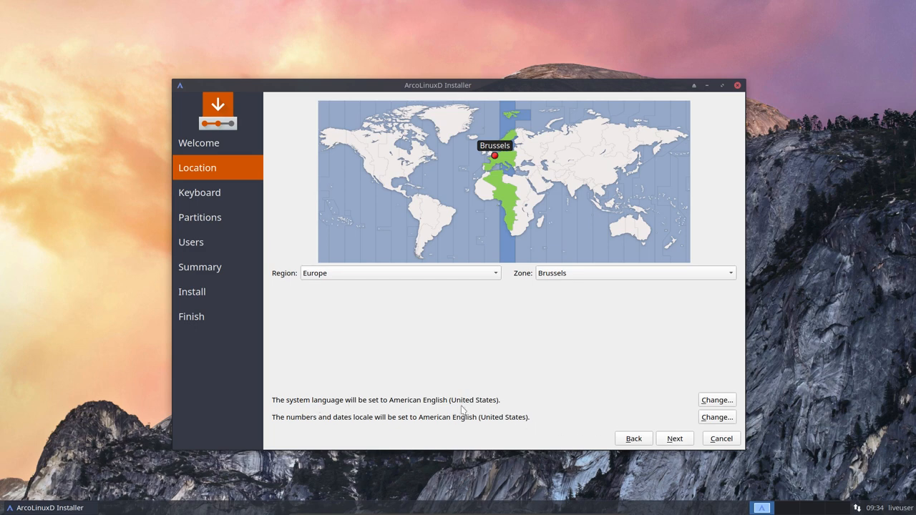
- Review the system language setting and keep the en_US.UTF-8 locale
click(716, 399)
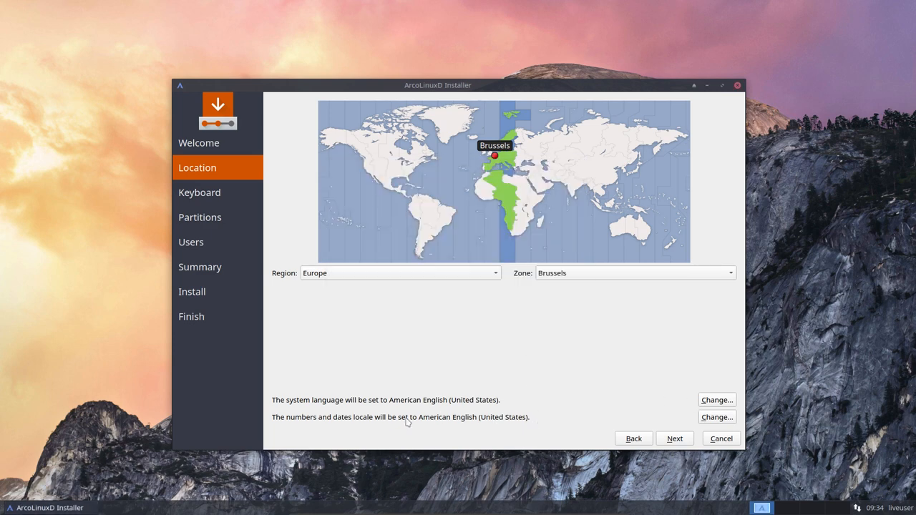
click(715, 399)
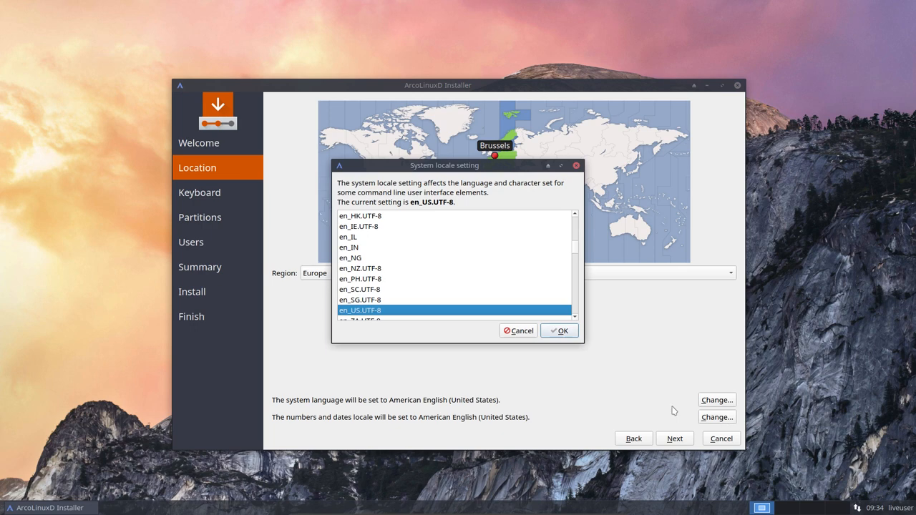
mouse_move(367, 424)
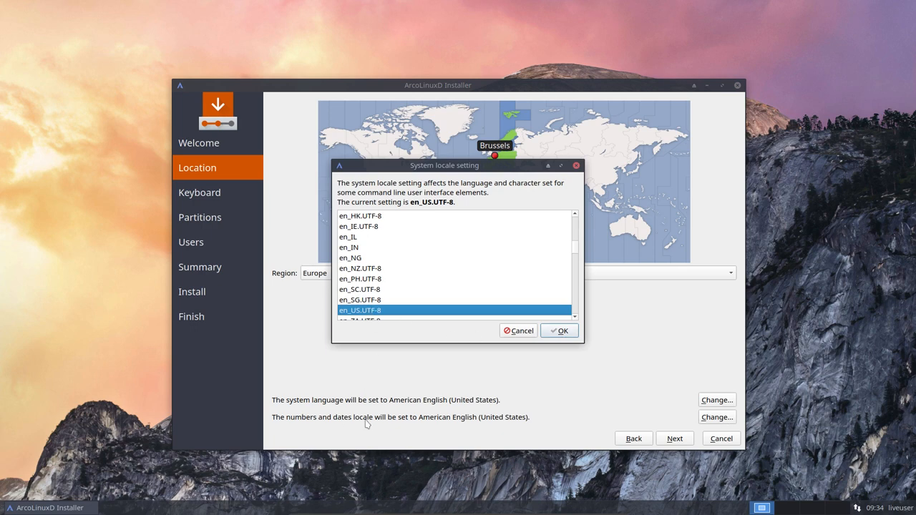
click(559, 329)
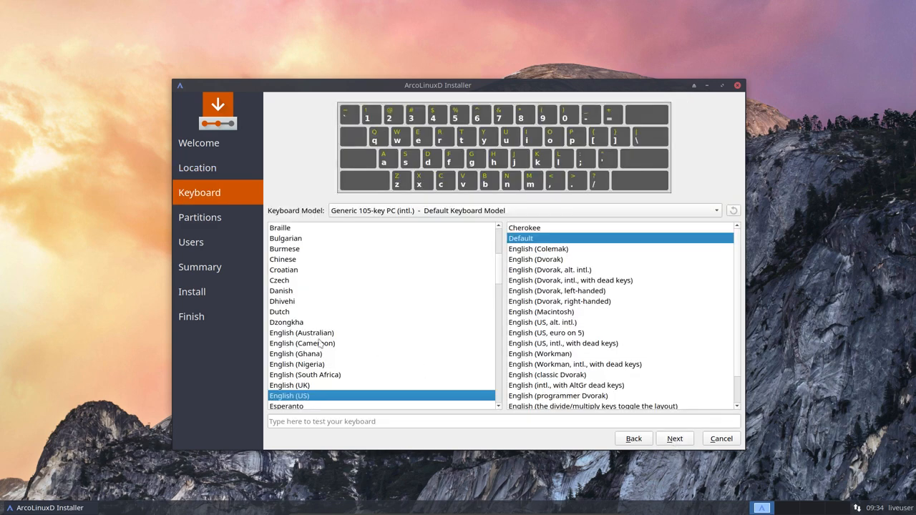
mouse_move(404, 188)
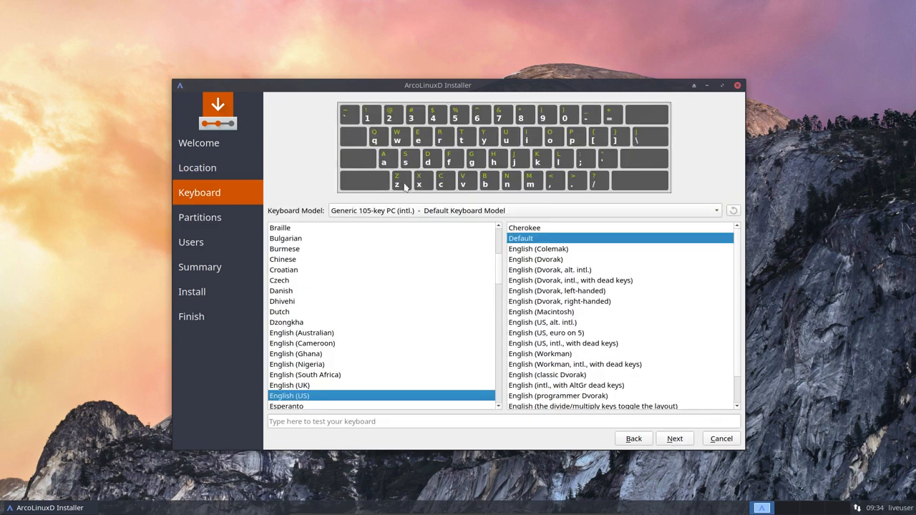
- Choose the Belgian keyboard layout with its Default variant
scroll(up, 3)
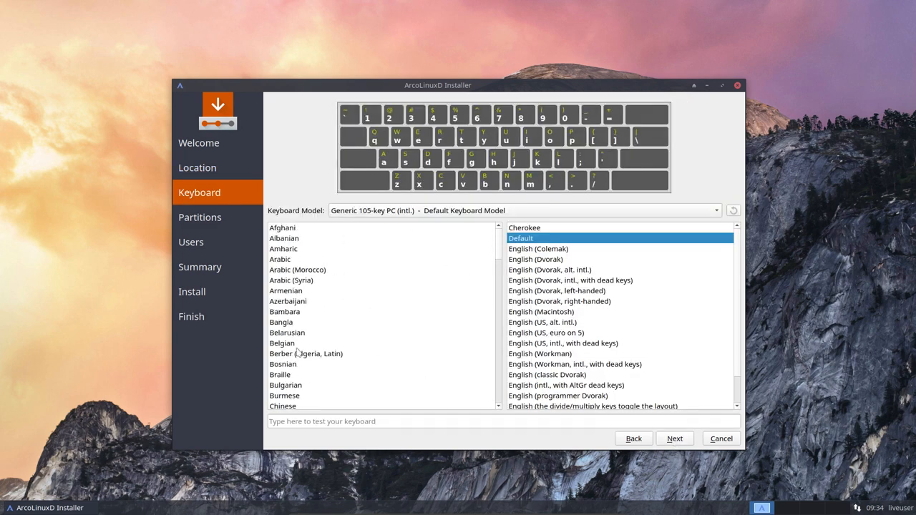
click(281, 343)
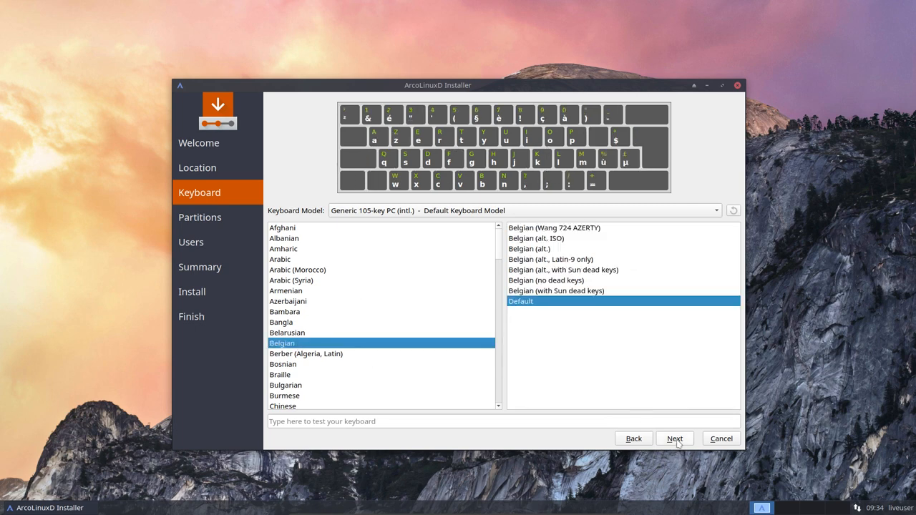
- On Partitions, preview Install alongside with the disk split evenly between old and new
click(674, 438)
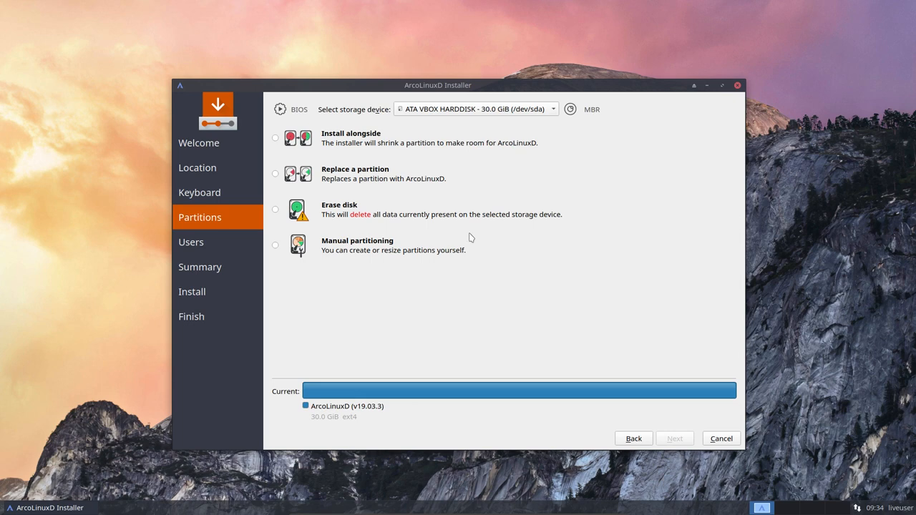
mouse_move(472, 246)
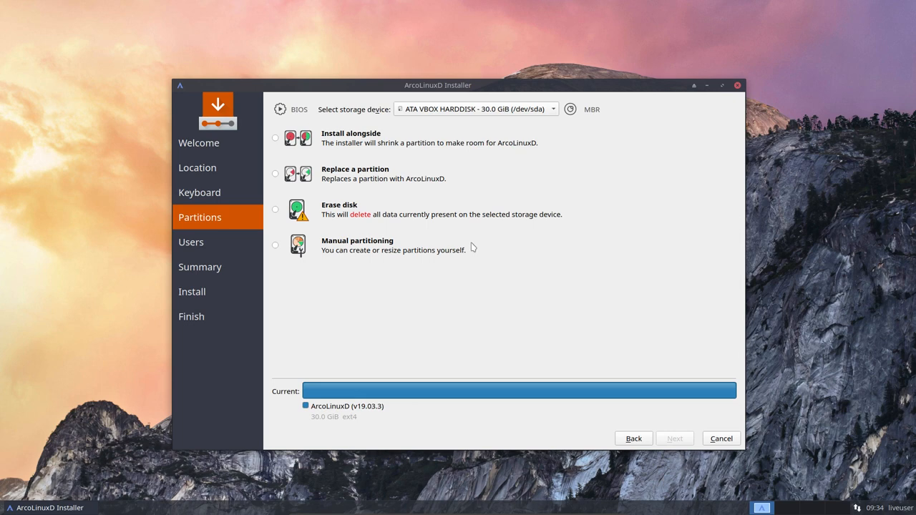
mouse_move(461, 341)
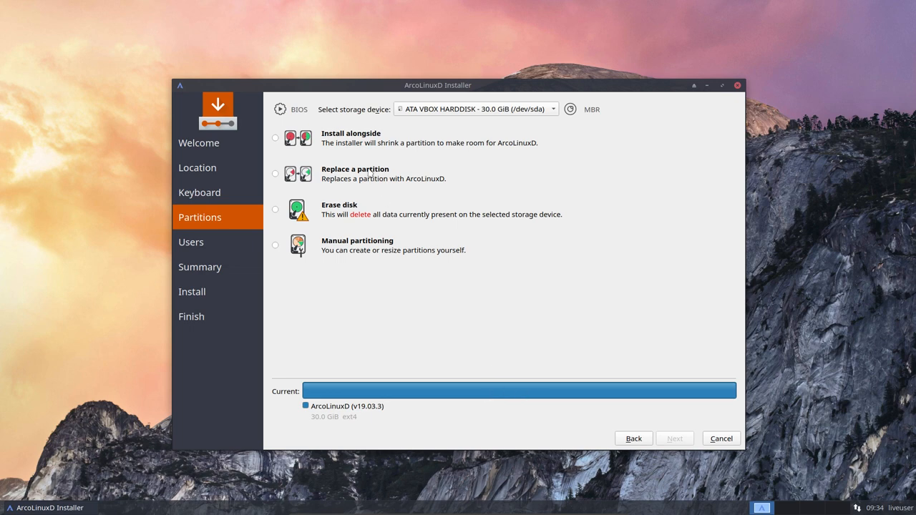
click(275, 137)
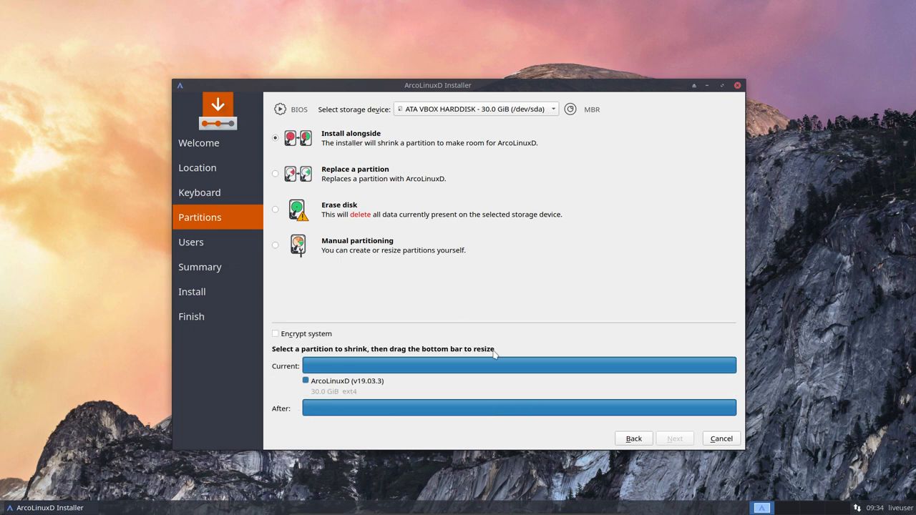
drag(736, 407, 518, 407)
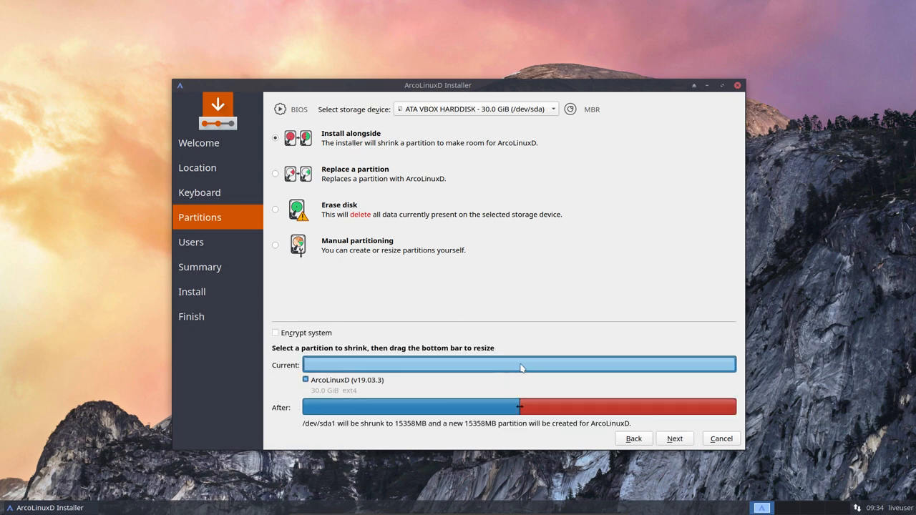
mouse_move(519, 367)
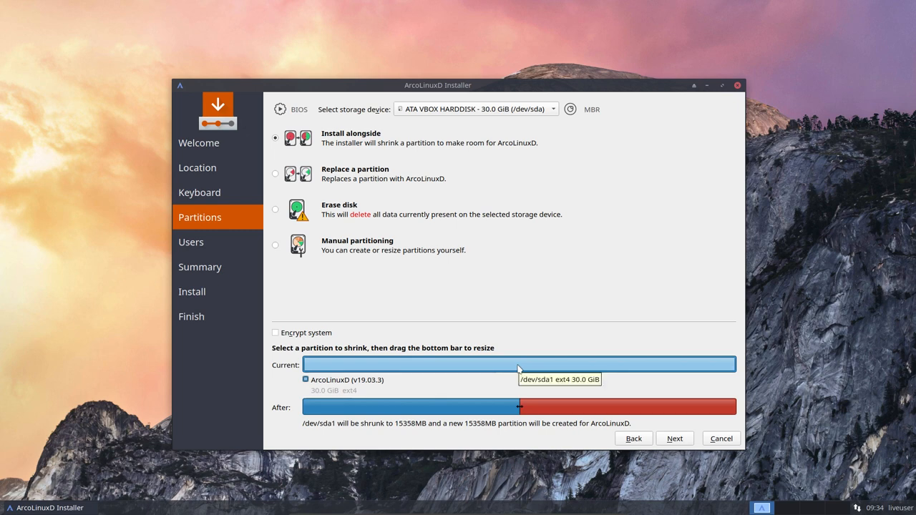
mouse_move(562, 409)
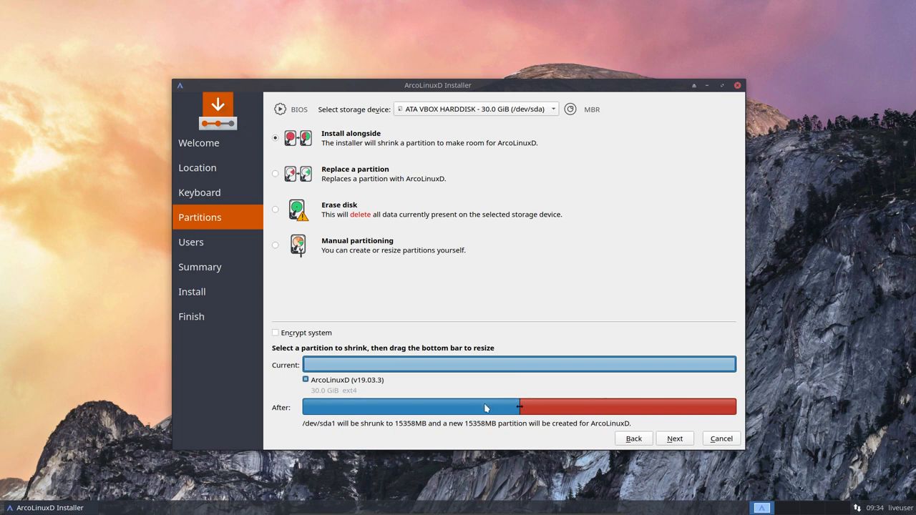
mouse_move(473, 401)
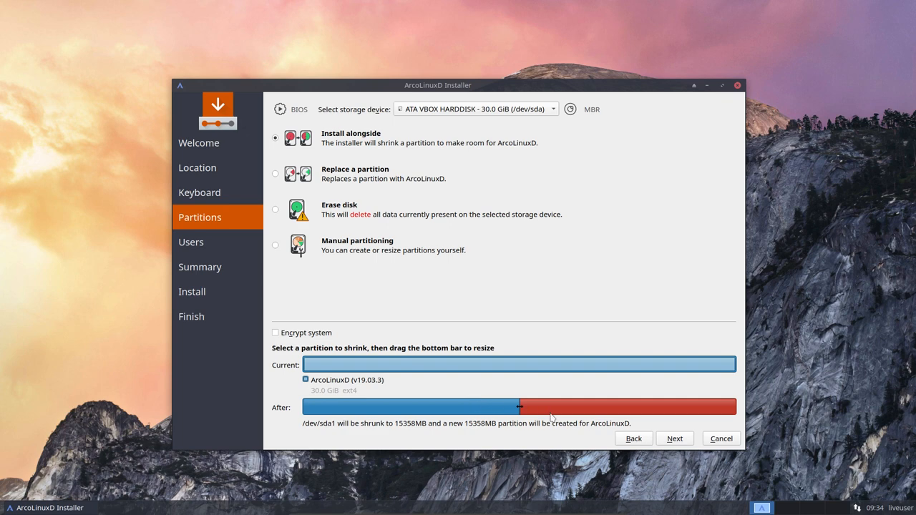
mouse_move(426, 291)
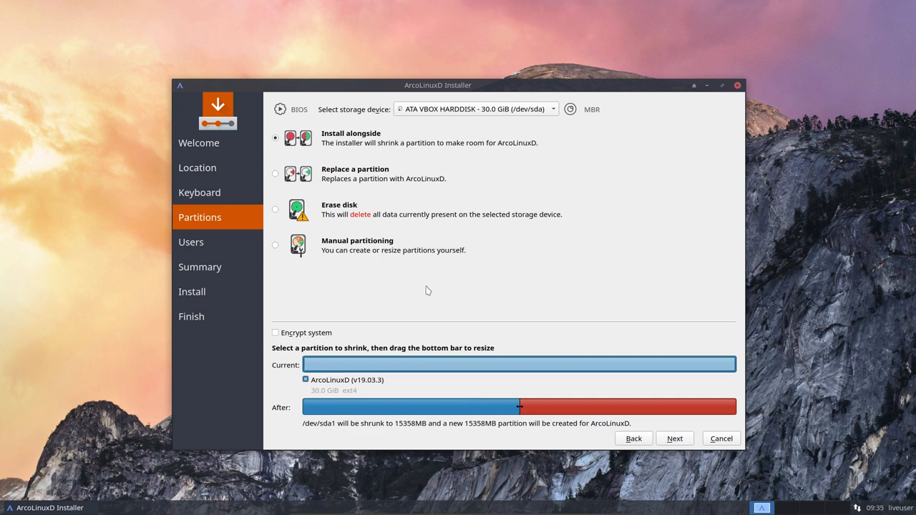
mouse_move(361, 197)
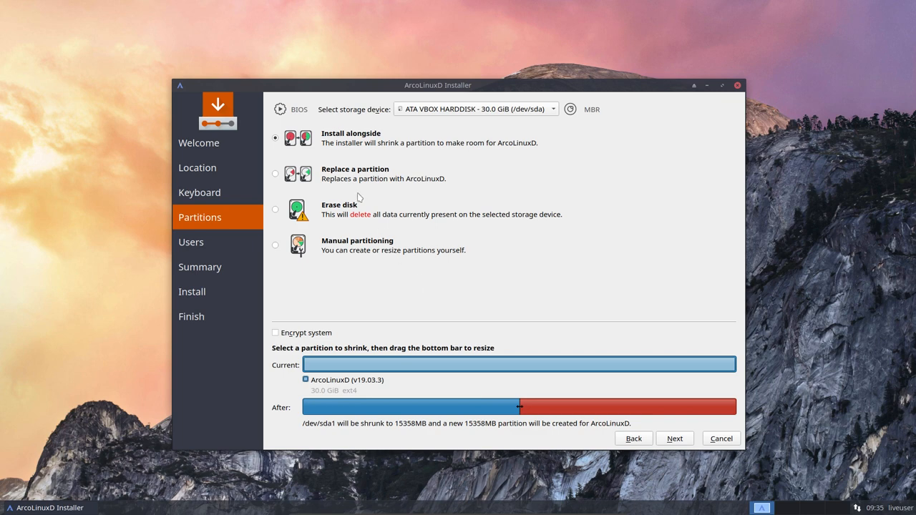
- Preview replacing the existing ArcoLinuxD partition, then switch to erasing the whole disk
click(275, 173)
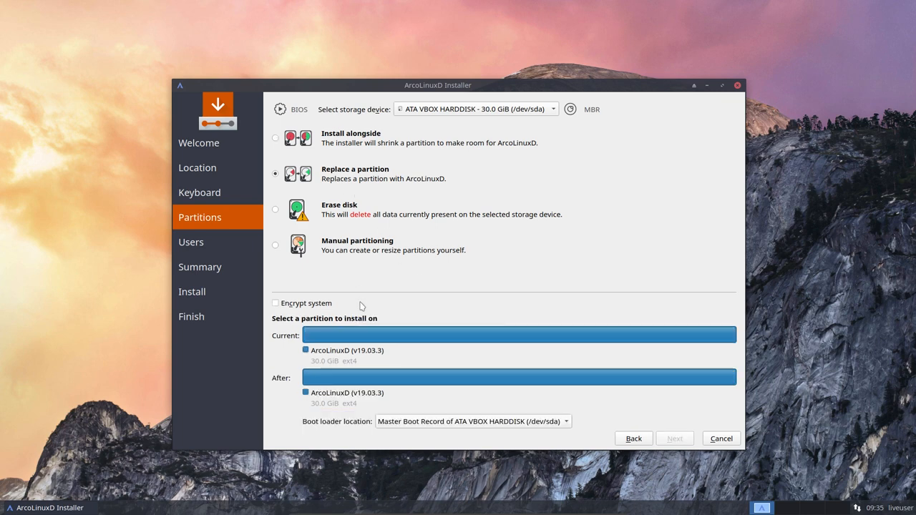
click(521, 335)
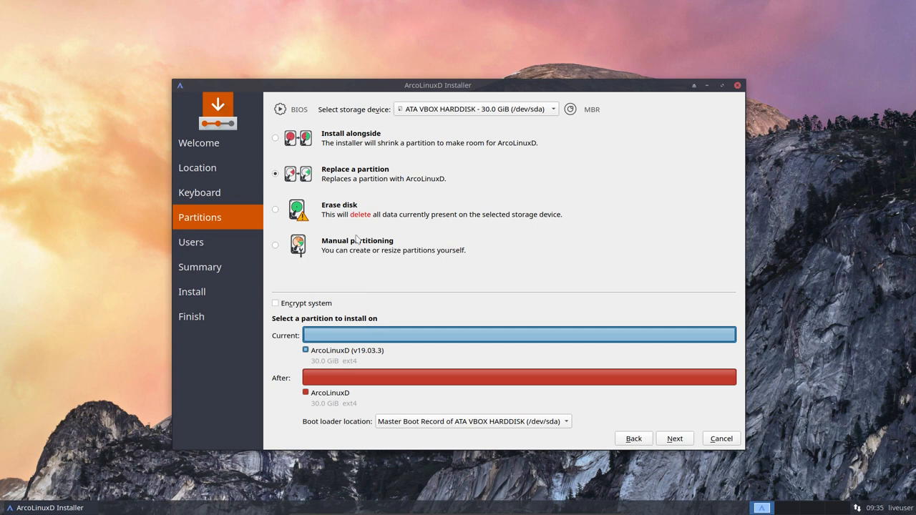
click(275, 209)
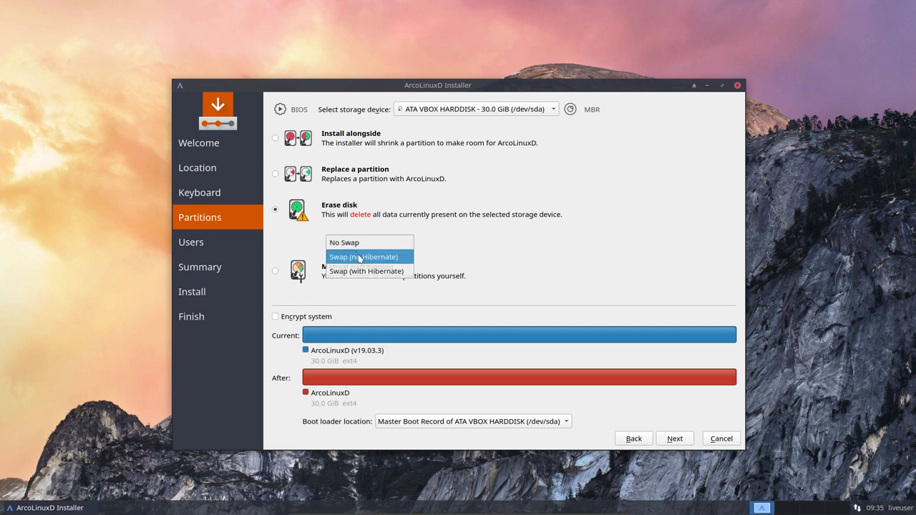
- Preview swap and hibernate-swap layouts, then settle on No Swap for the erased 30 GiB disk
click(363, 256)
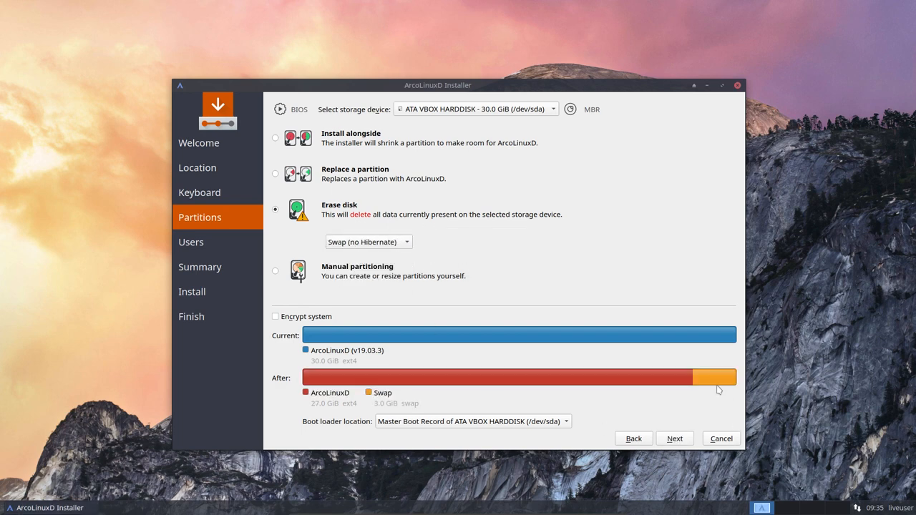
mouse_move(379, 414)
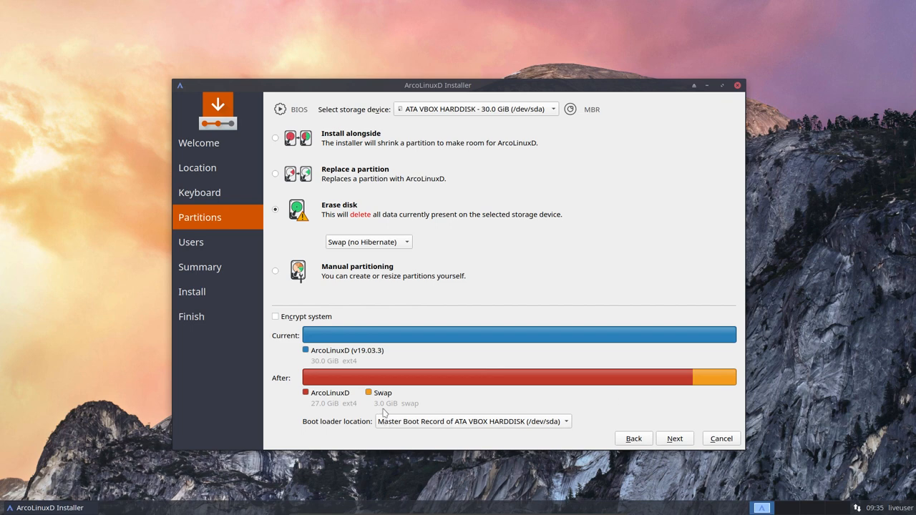
mouse_move(387, 413)
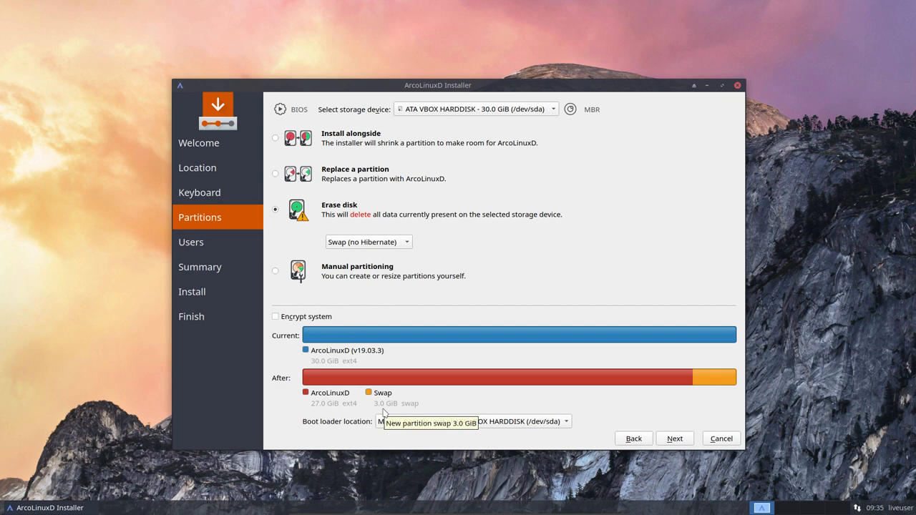
mouse_move(383, 410)
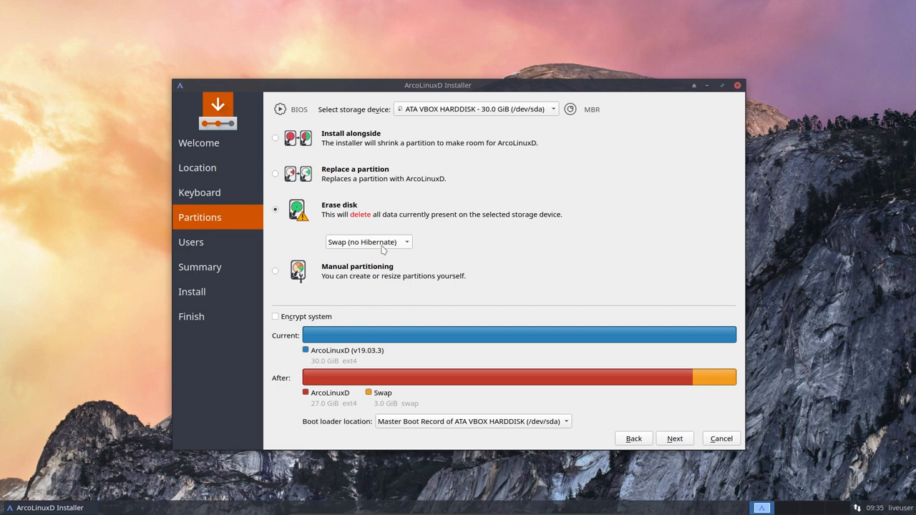
click(369, 242)
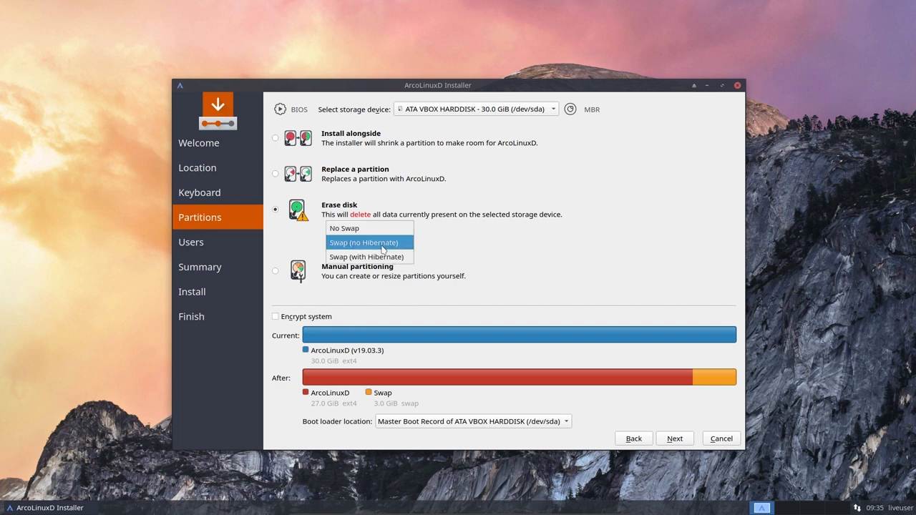
mouse_move(366, 256)
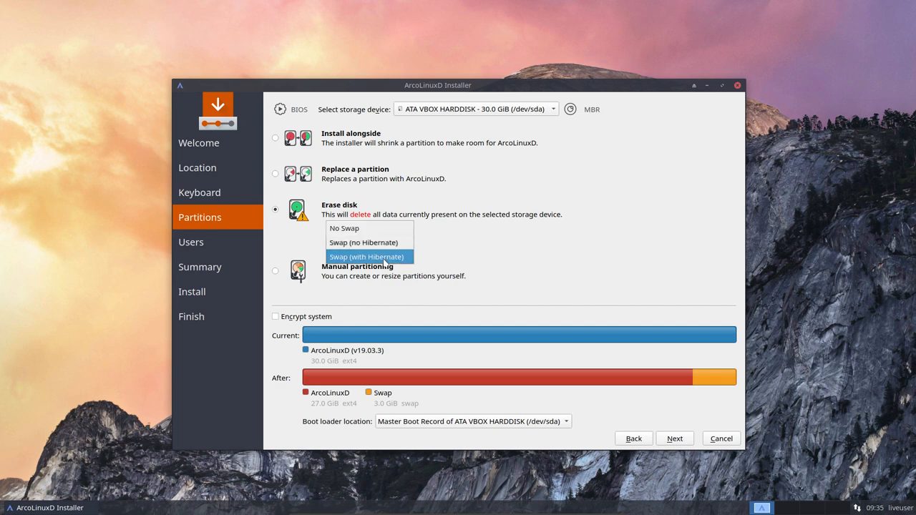
click(367, 256)
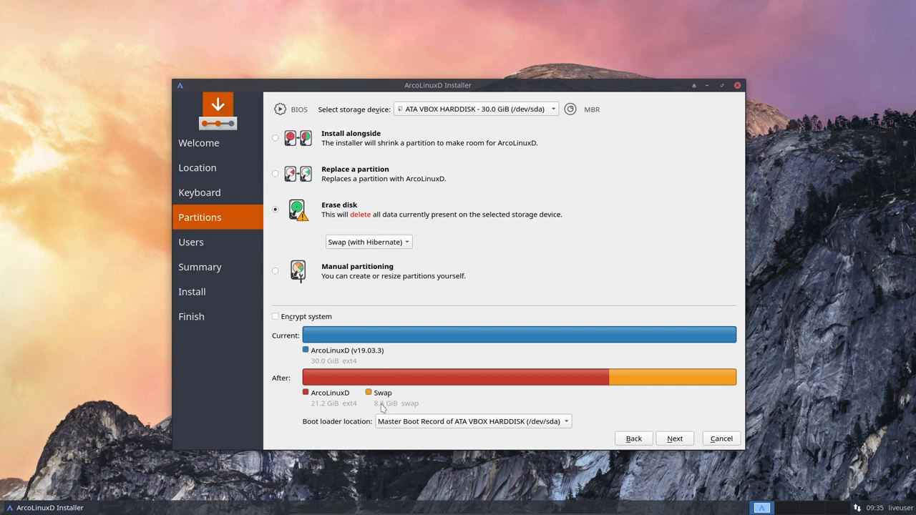
mouse_move(386, 407)
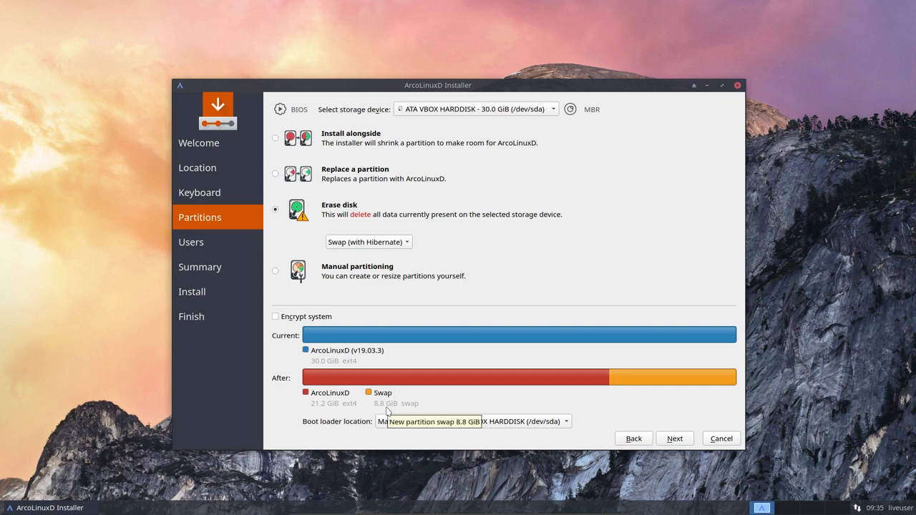
mouse_move(388, 414)
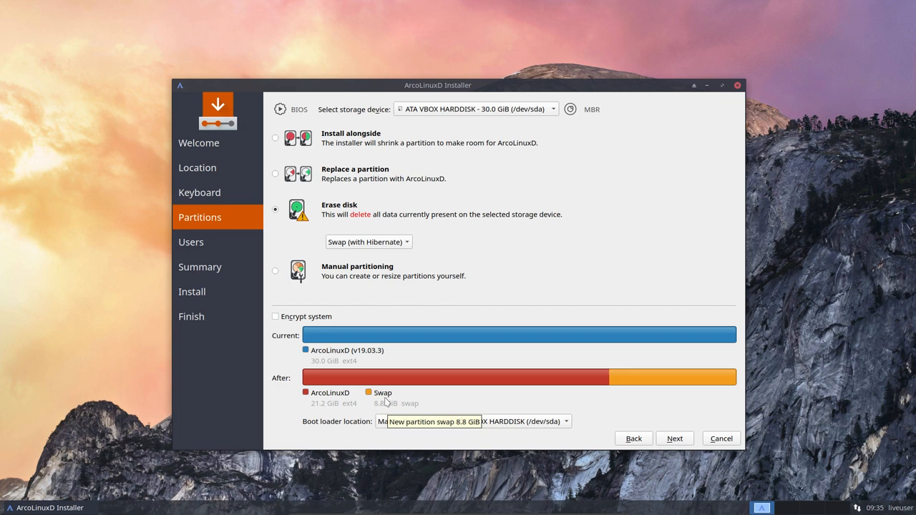
mouse_move(624, 408)
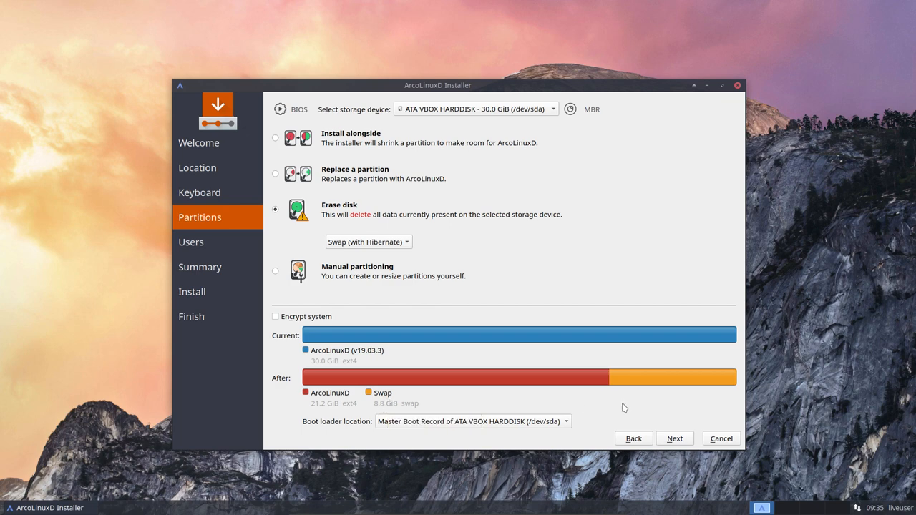
mouse_move(470, 304)
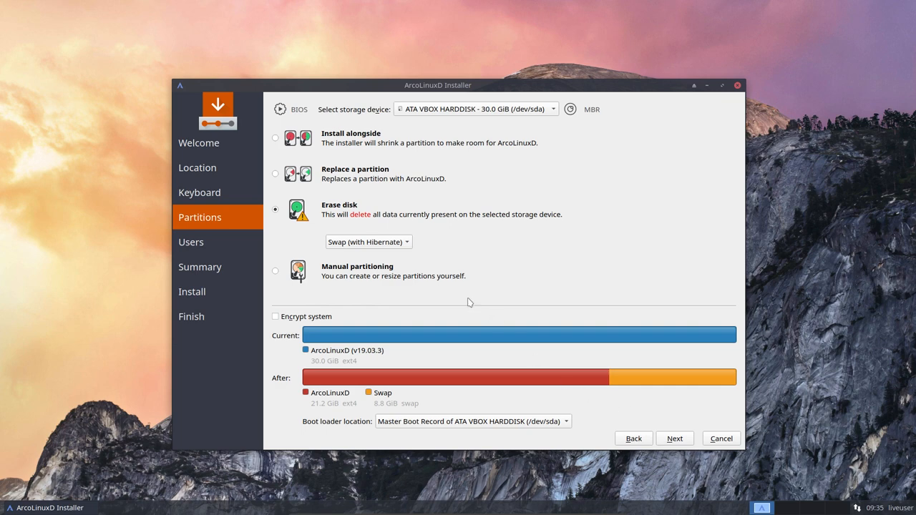
click(368, 240)
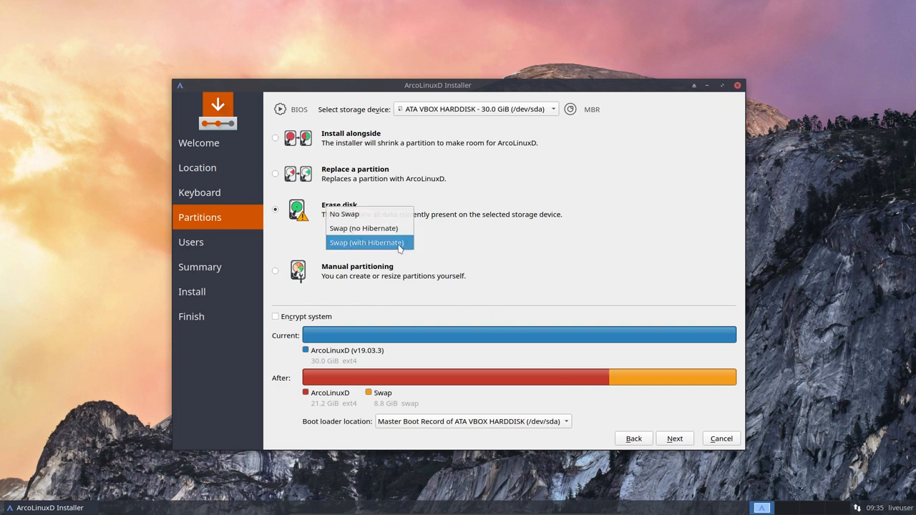
click(344, 213)
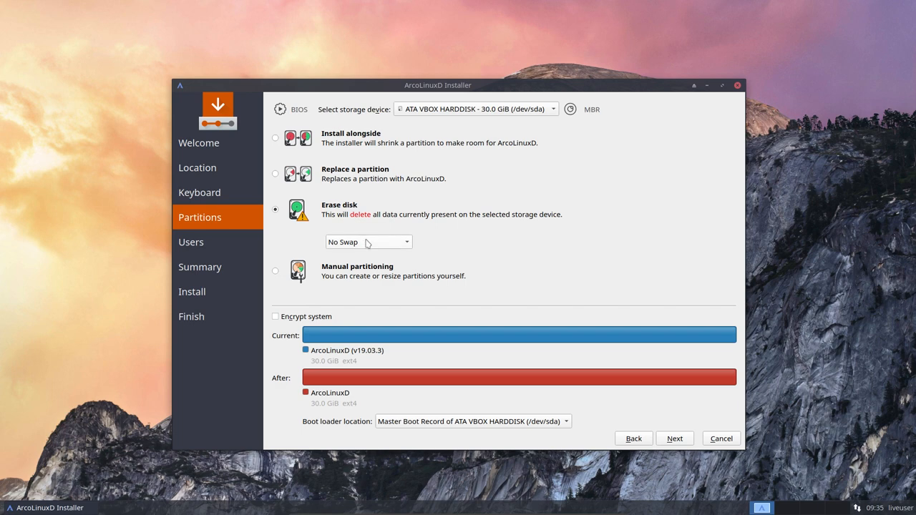
mouse_move(475, 378)
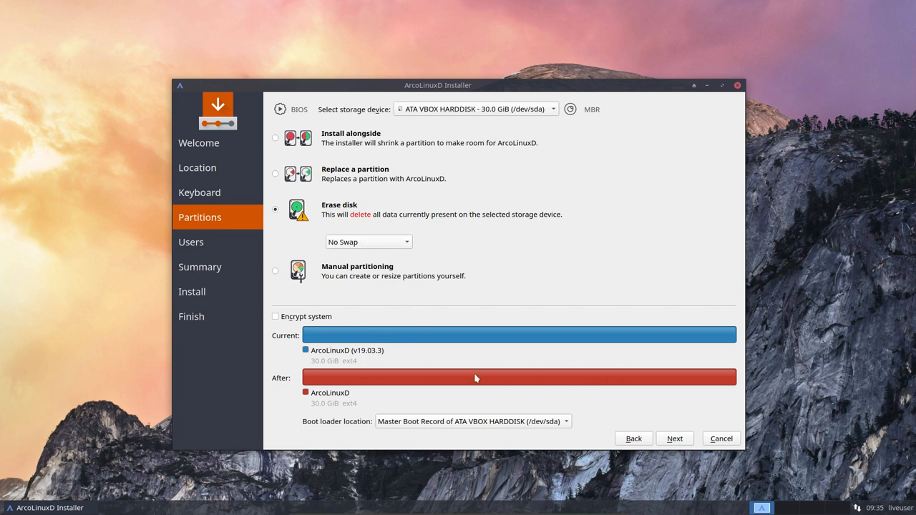
mouse_move(320, 410)
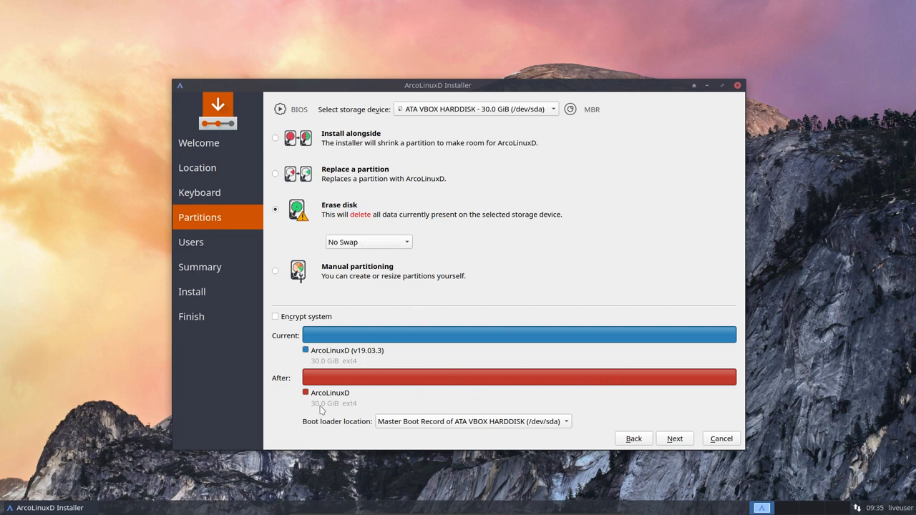
mouse_move(337, 408)
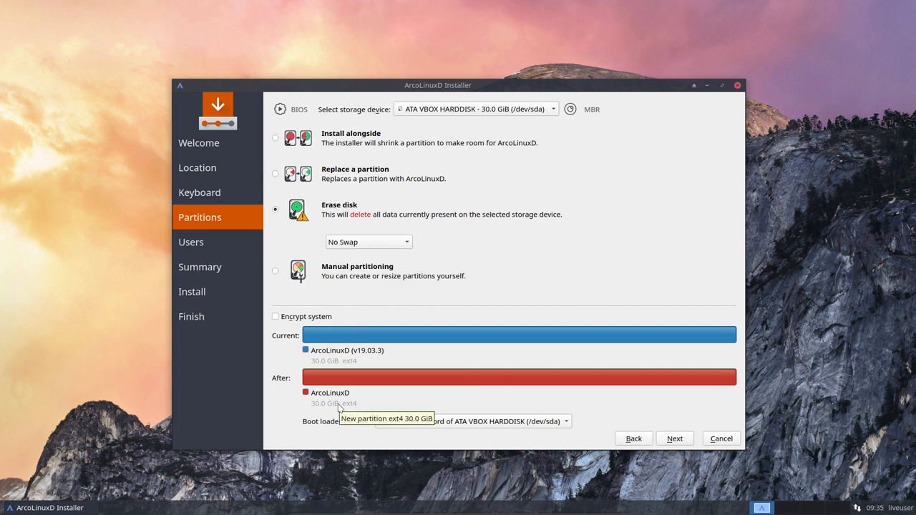
mouse_move(675, 438)
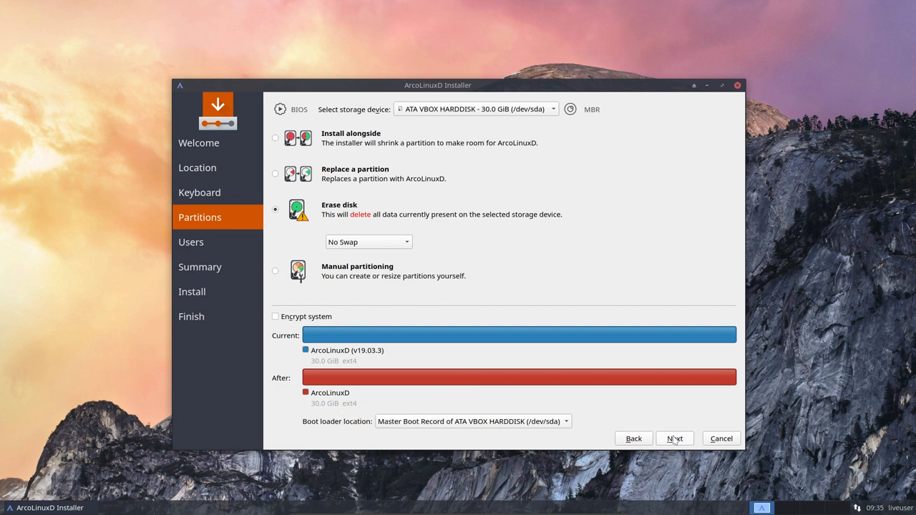
mouse_move(624, 415)
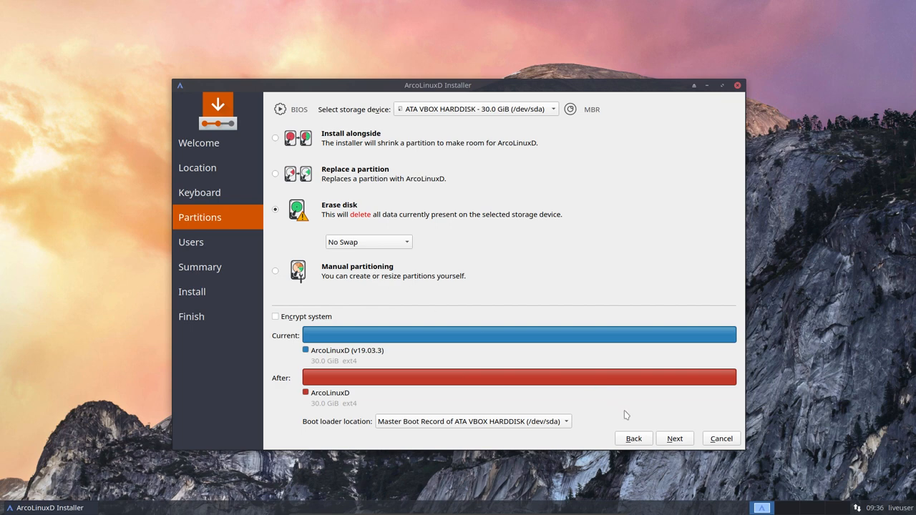
mouse_move(350, 215)
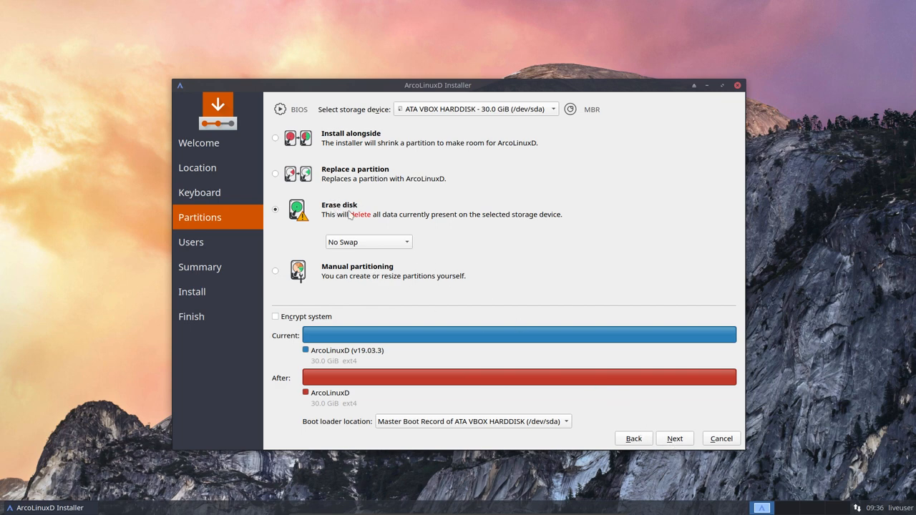
mouse_move(371, 239)
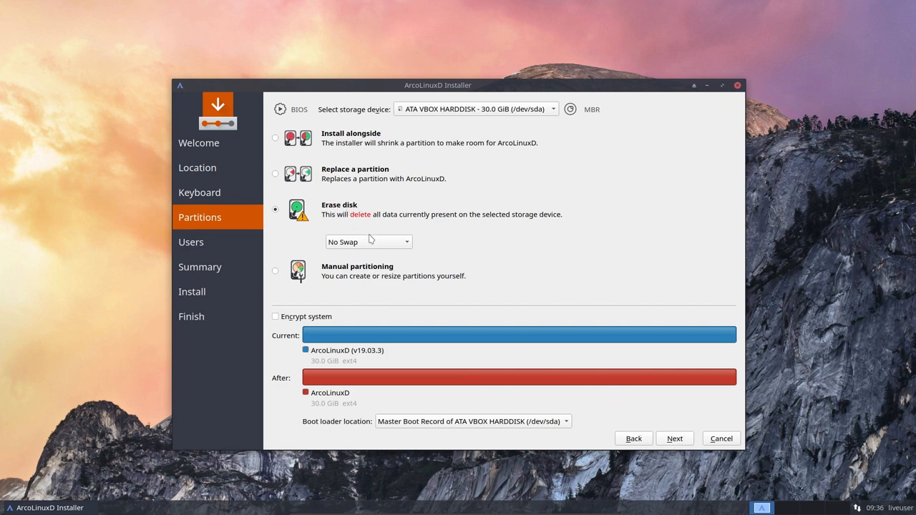
mouse_move(674, 438)
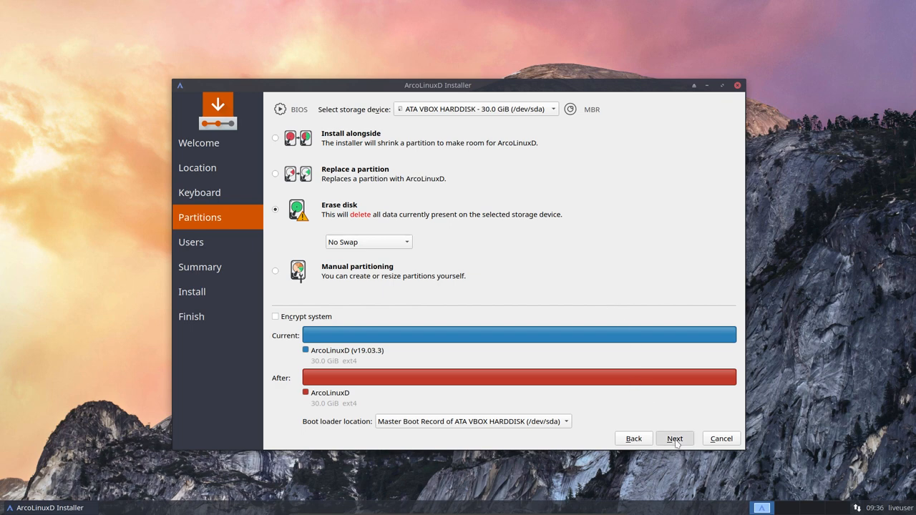
- Continue to Users and enter the name erik and computer name ArcoLinux
click(673, 438)
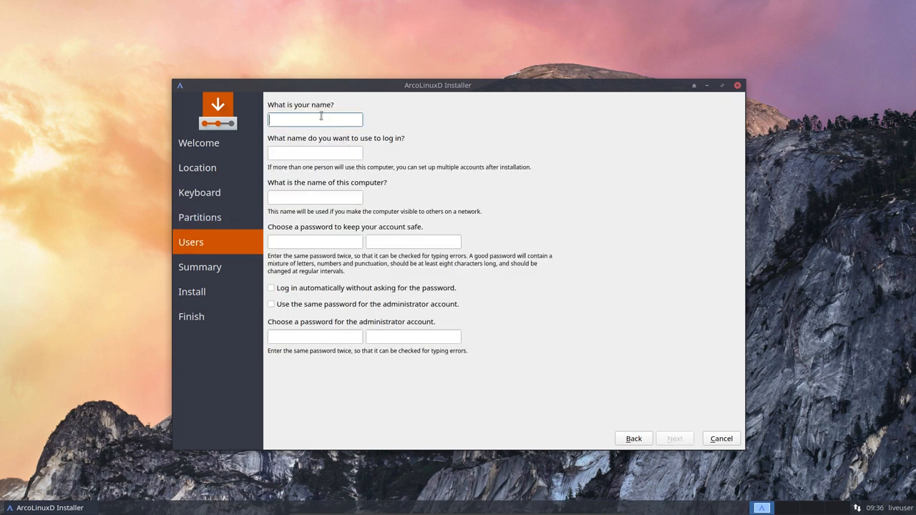
text(erik)
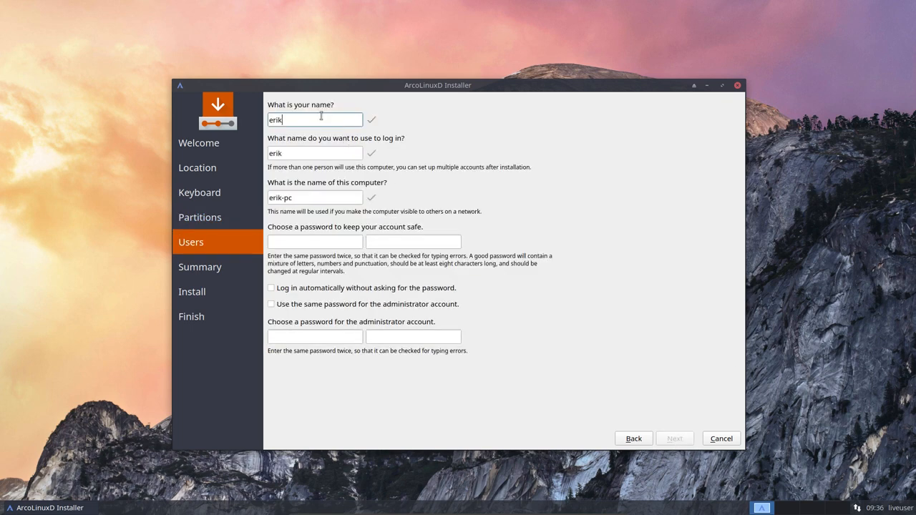
text(ArcoLinux)
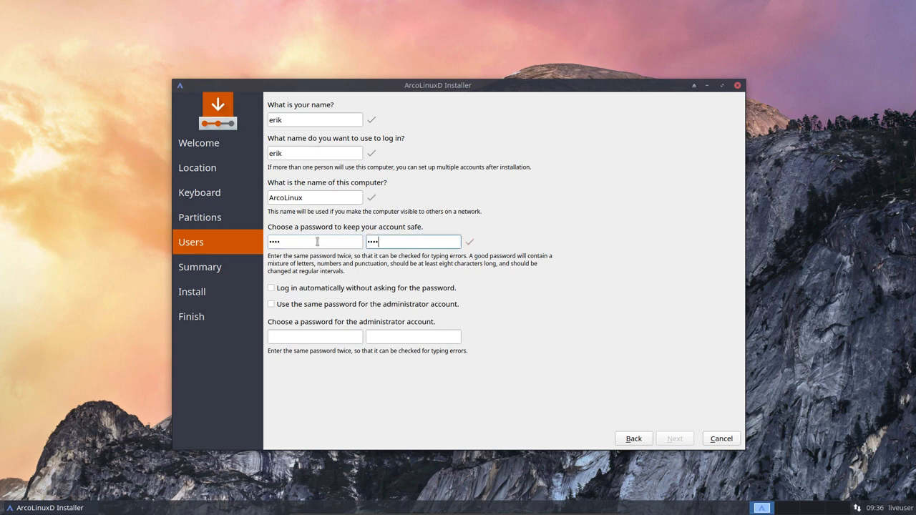
- Enable automatic login and the shared administrator password, then reach the Summary
click(272, 288)
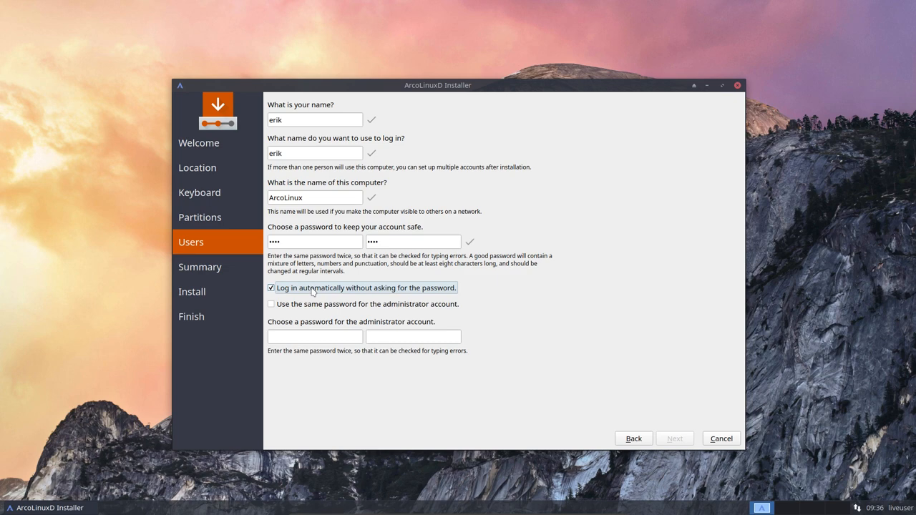
mouse_move(383, 290)
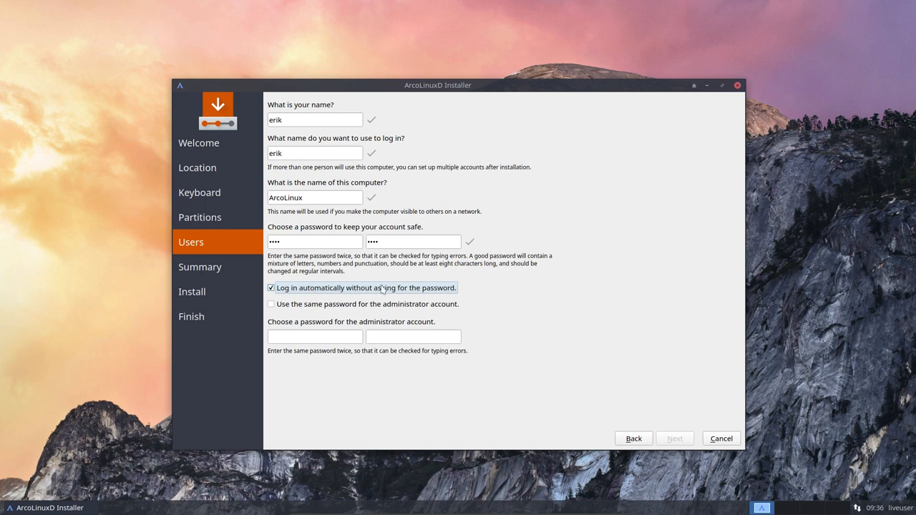
mouse_move(289, 312)
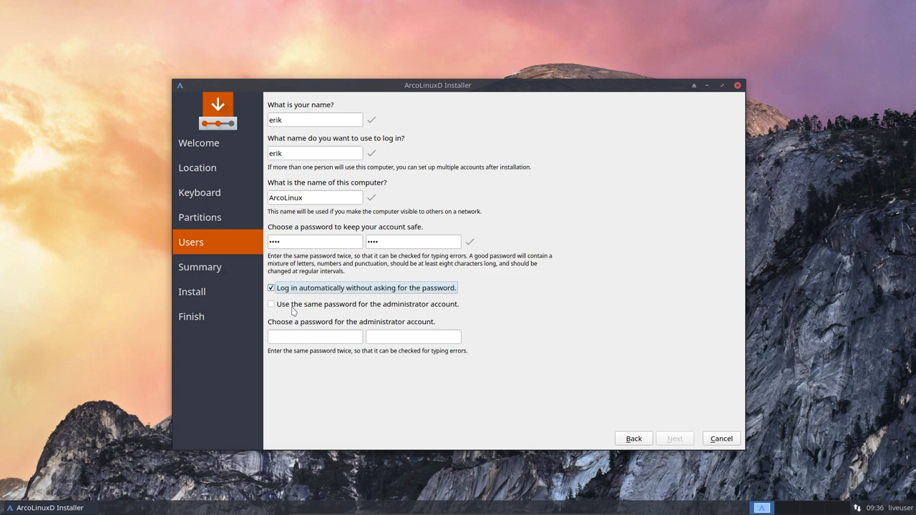
click(270, 304)
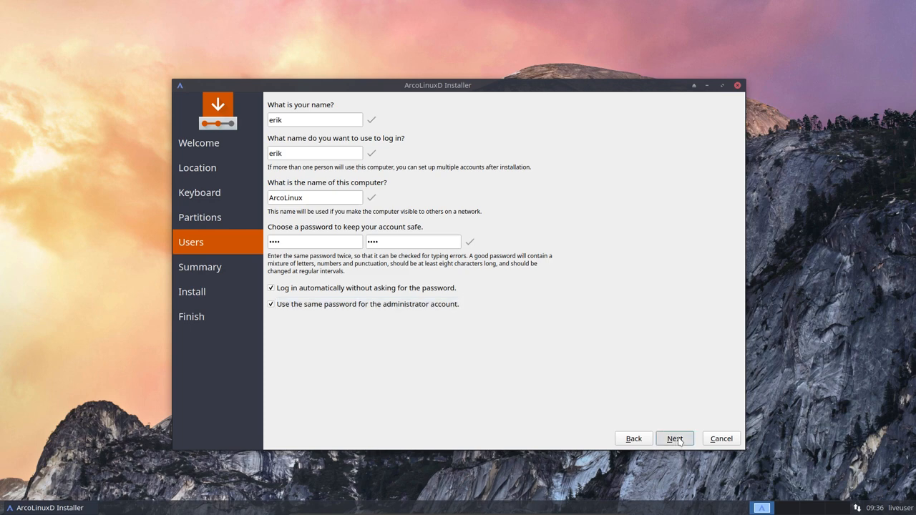
click(673, 438)
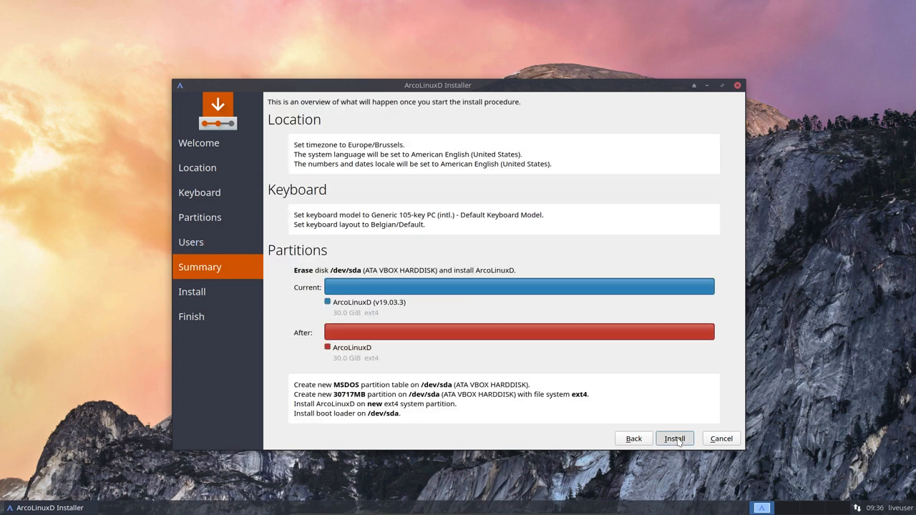
- Launch the ArcoLinuxD installation from the Summary page
click(673, 438)
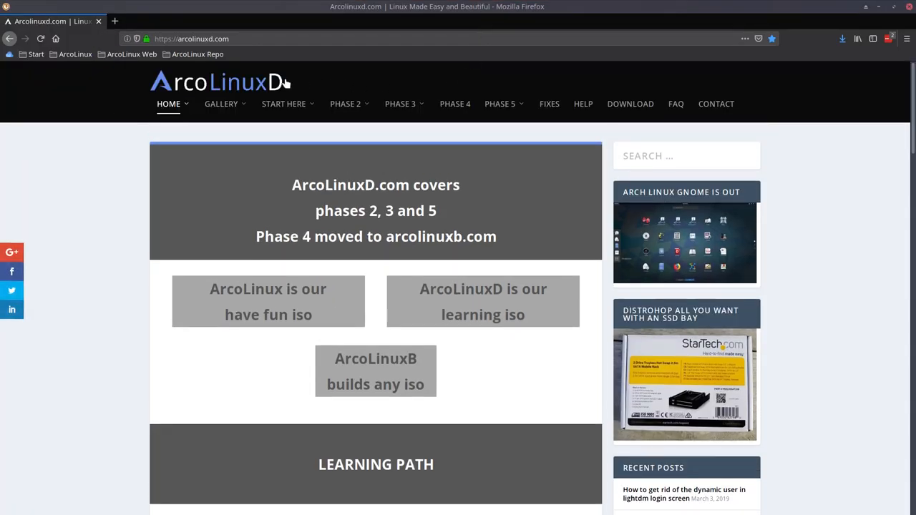
- Browse the Phase 2 menu and open the Xfce article category on arcolinuxd.com
click(169, 103)
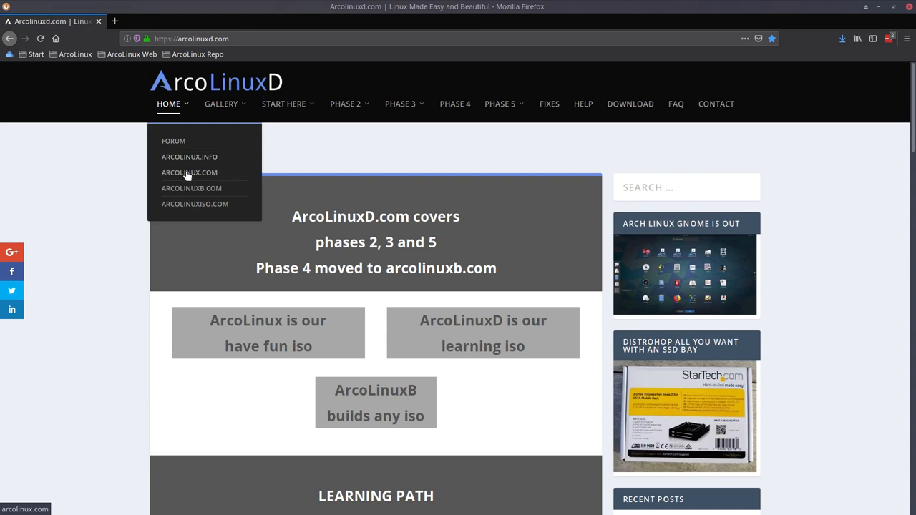
mouse_move(194, 203)
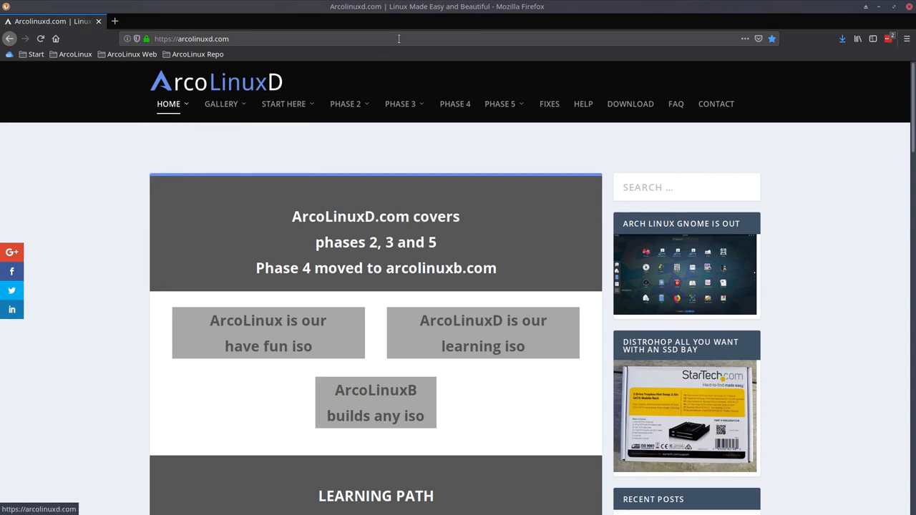
mouse_move(452, 8)
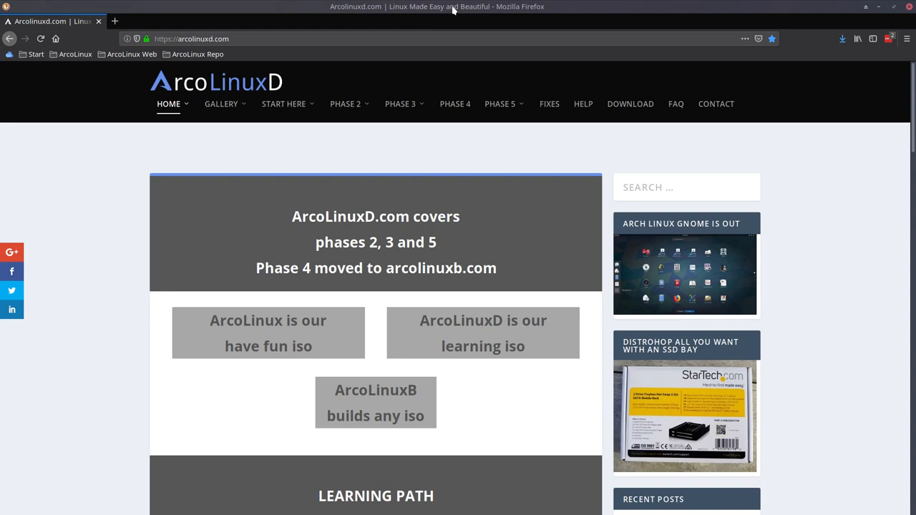
click(347, 103)
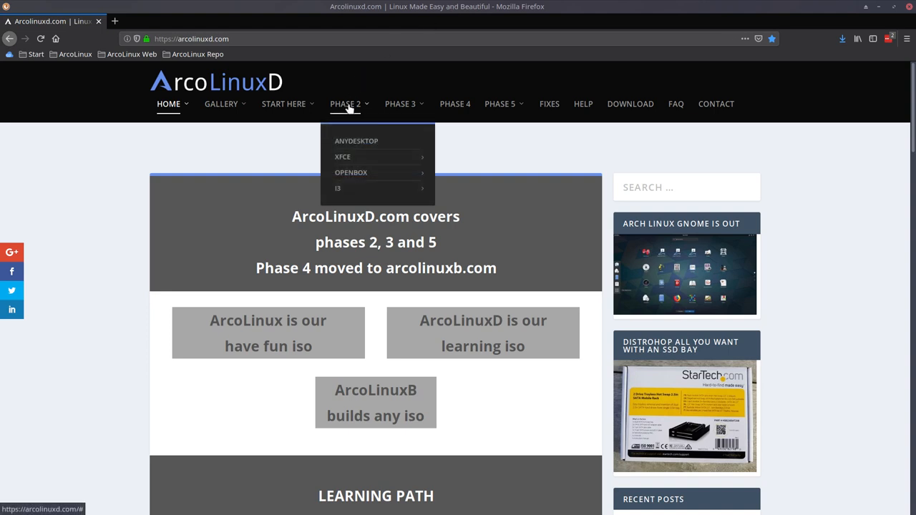
mouse_move(349, 116)
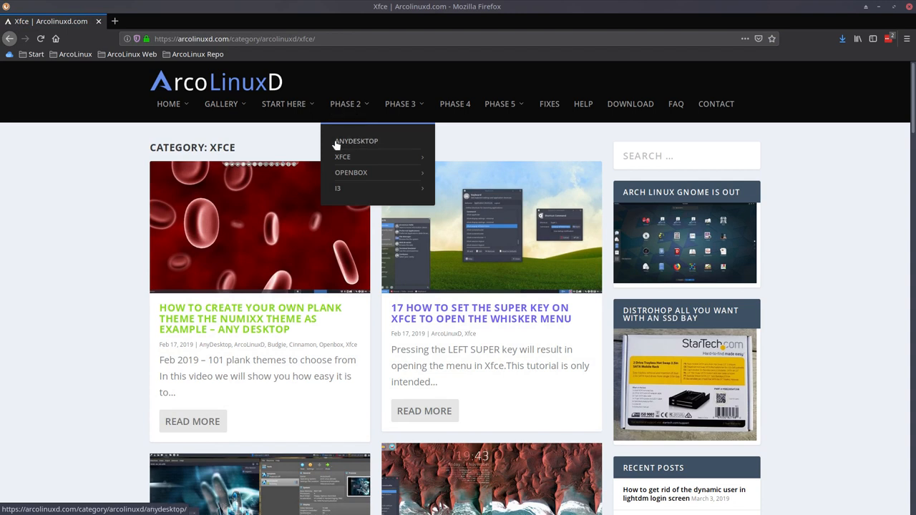
mouse_move(355, 143)
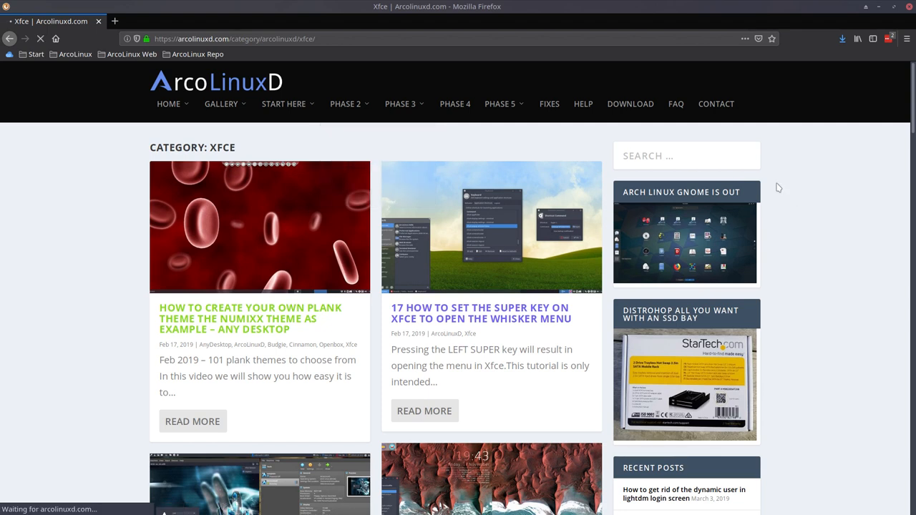
- Scroll through the AnyDesktop category's list of posts
scroll(down, 3)
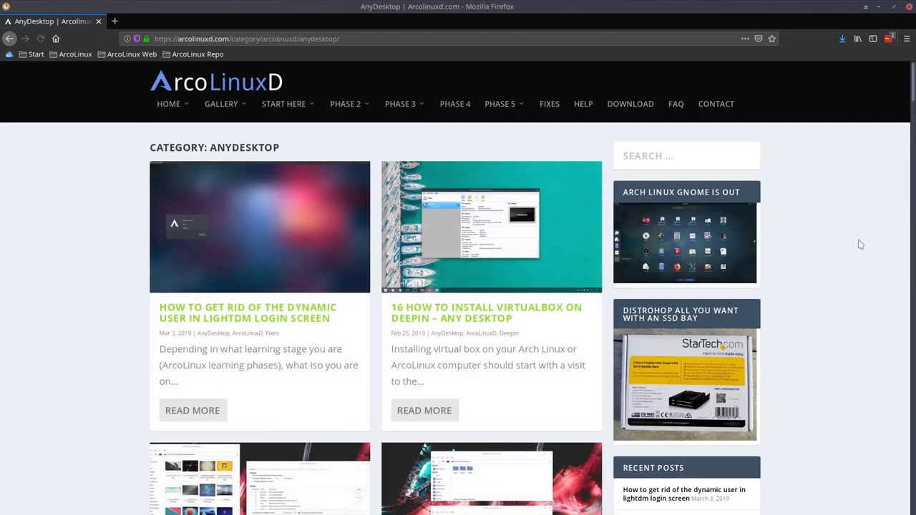
scroll(down, 3)
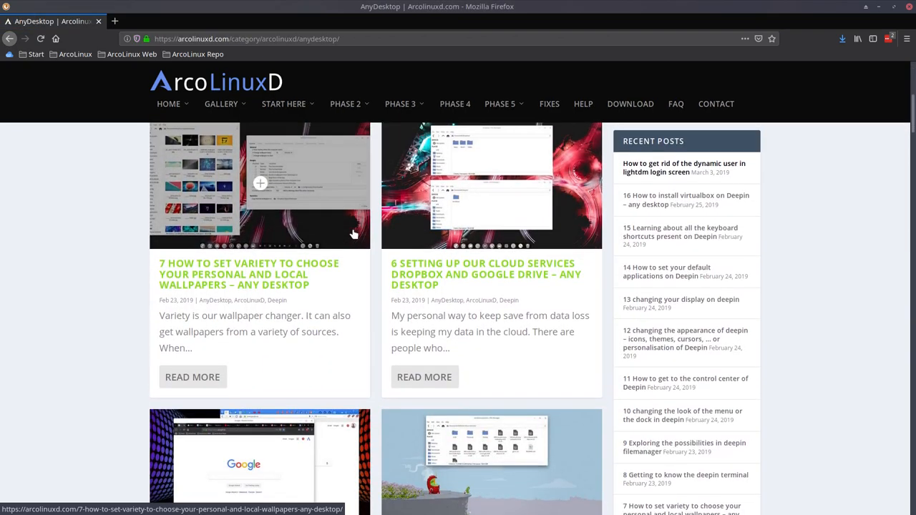
scroll(down, 3)
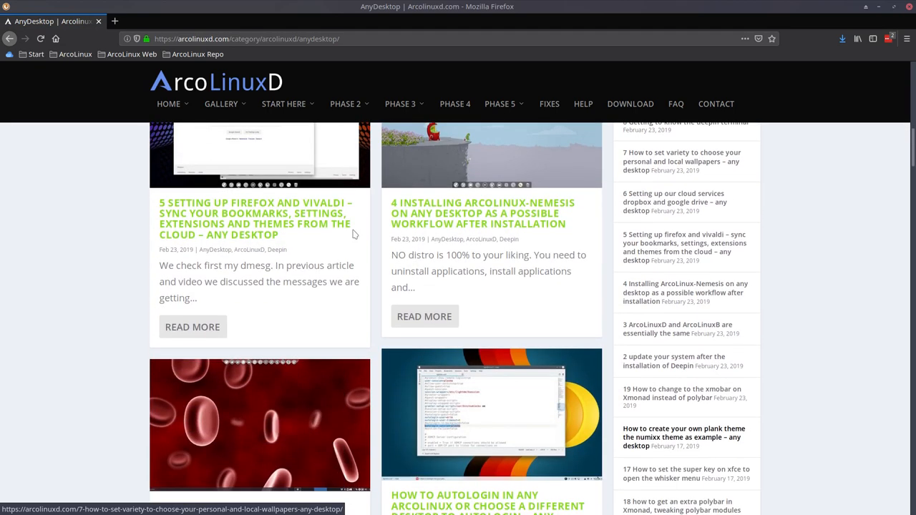
scroll(down, 3)
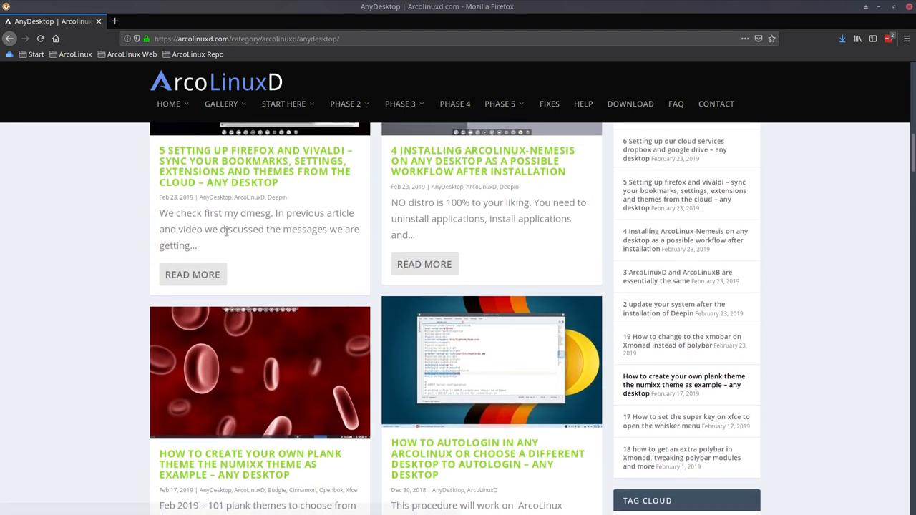
scroll(down, 3)
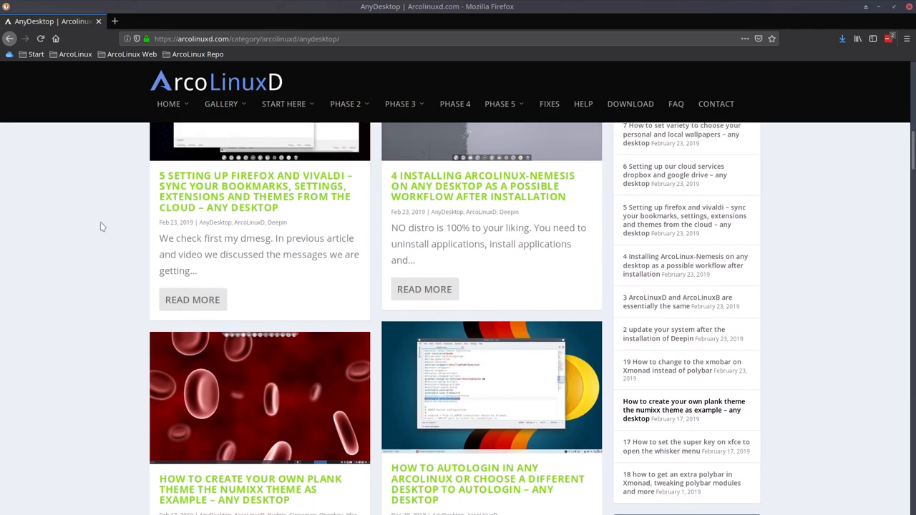
scroll(down, 3)
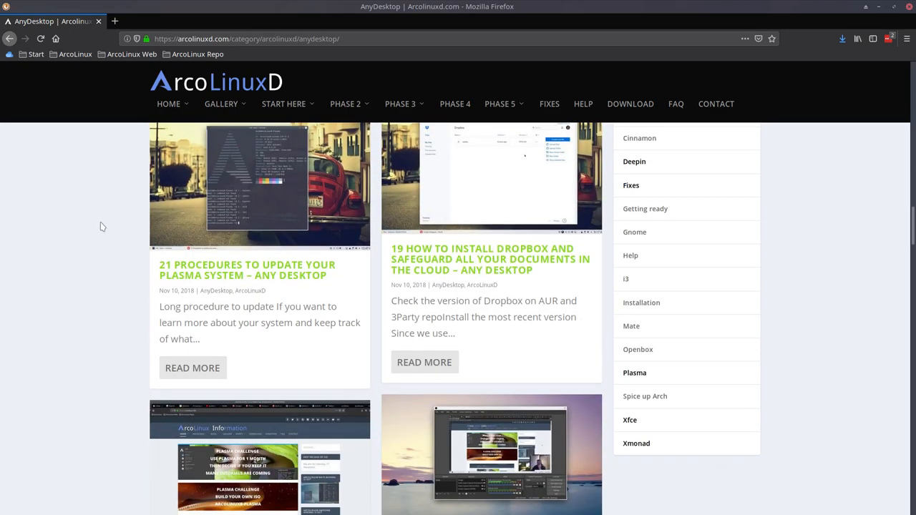
scroll(up, 3)
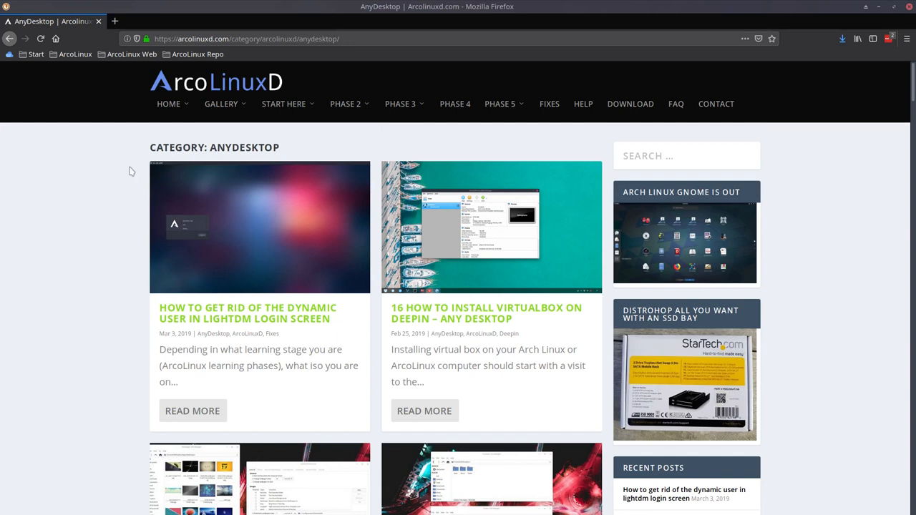
mouse_move(206, 103)
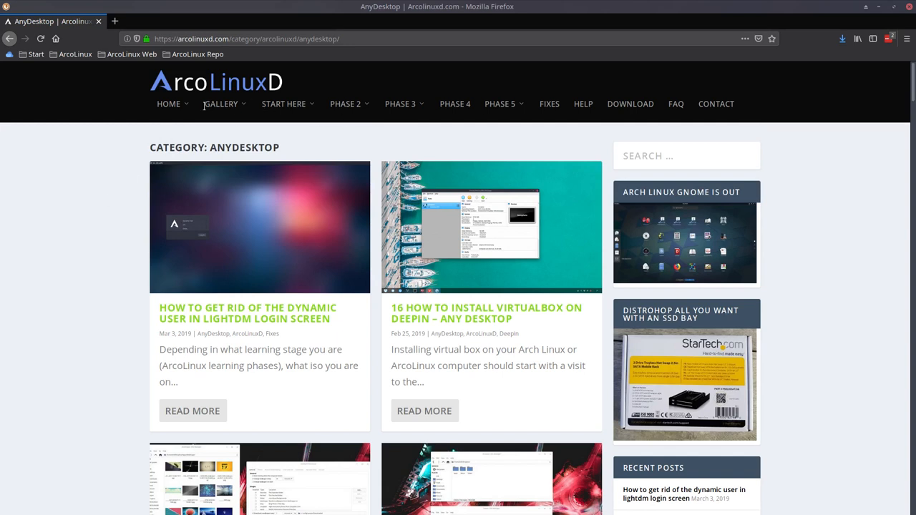
mouse_move(346, 103)
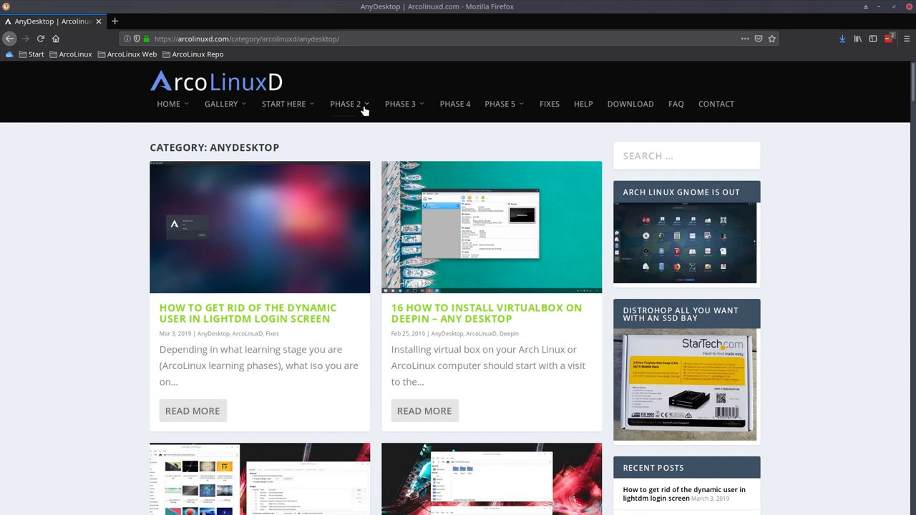
click(347, 103)
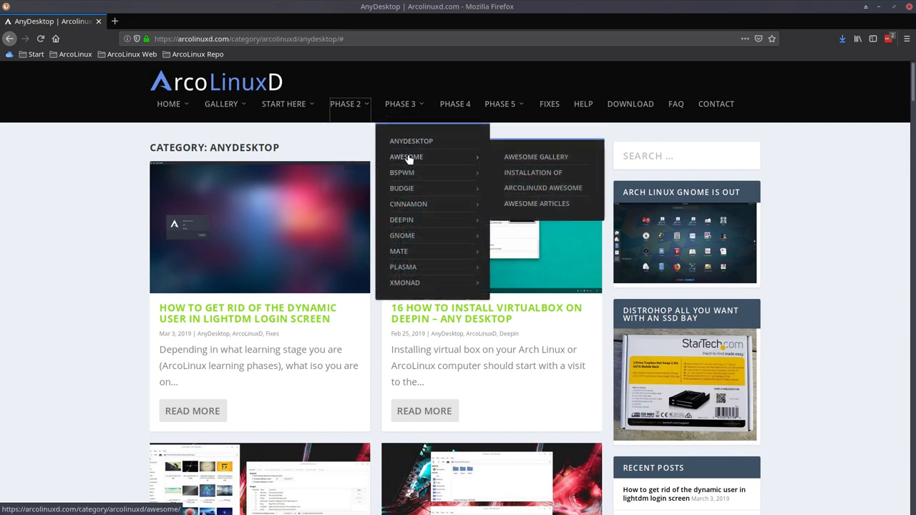
mouse_move(400, 188)
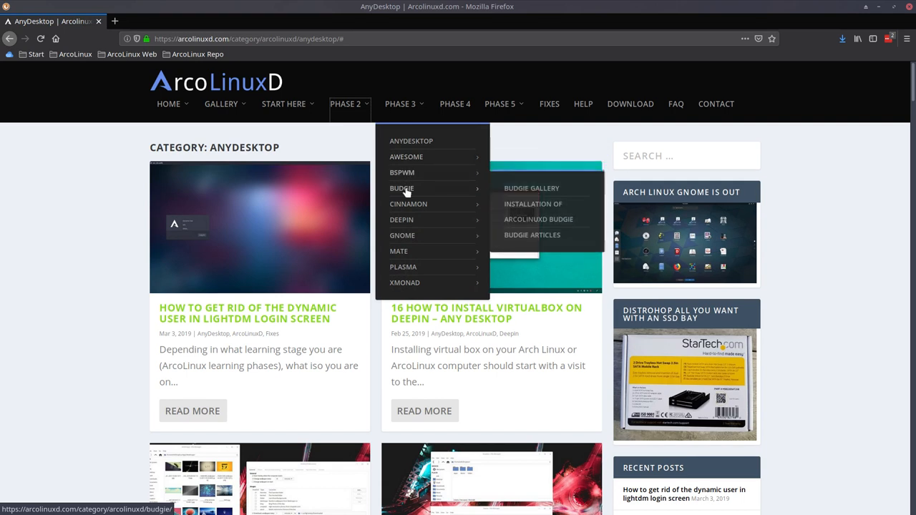
mouse_move(398, 252)
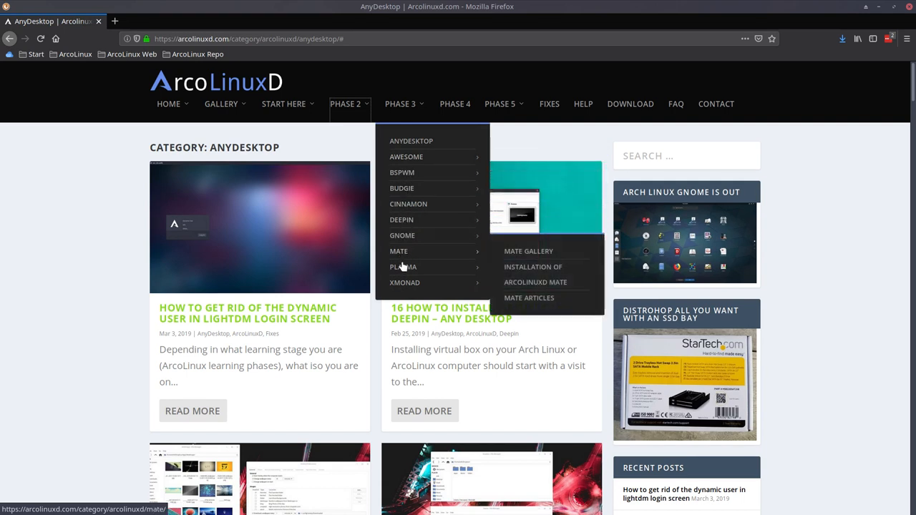
mouse_move(484, 94)
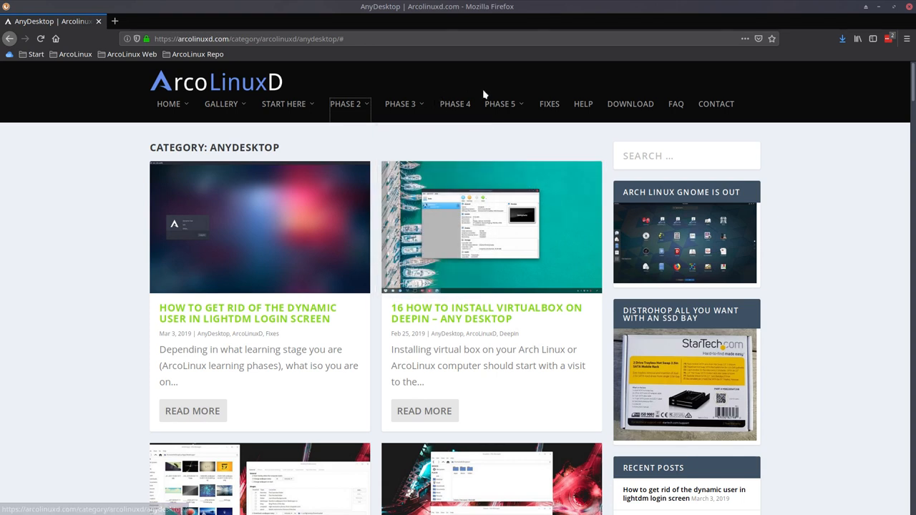
mouse_move(455, 103)
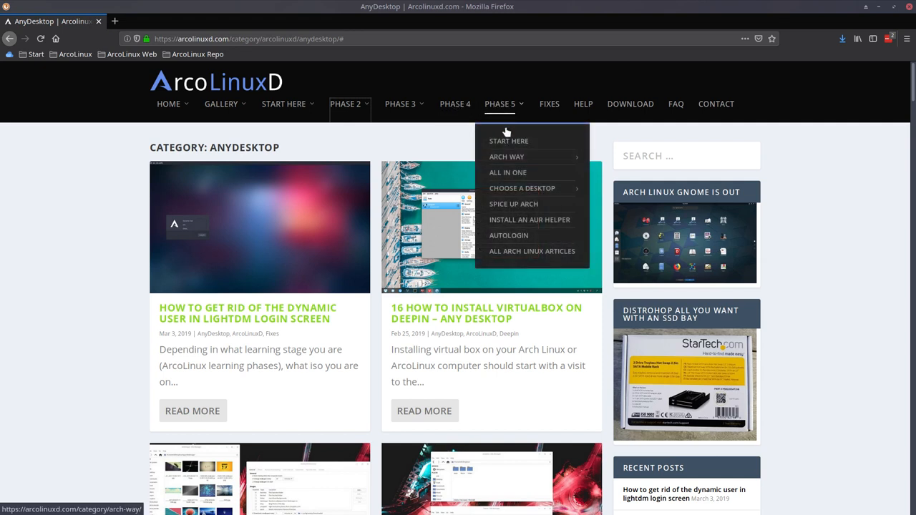
mouse_move(504, 185)
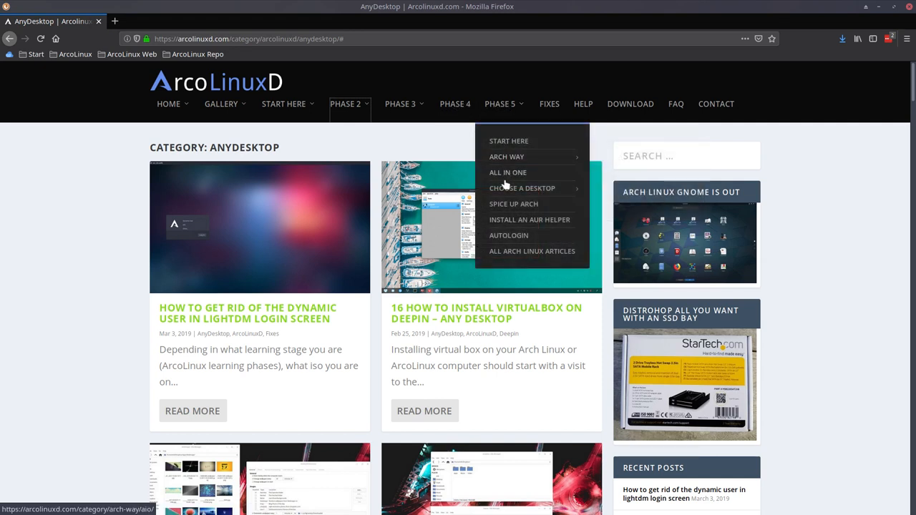
mouse_move(523, 188)
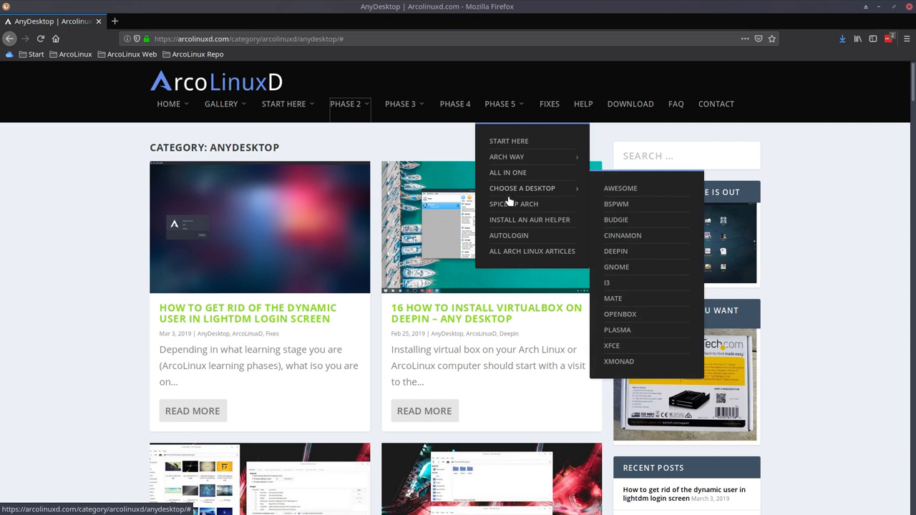
mouse_move(516, 193)
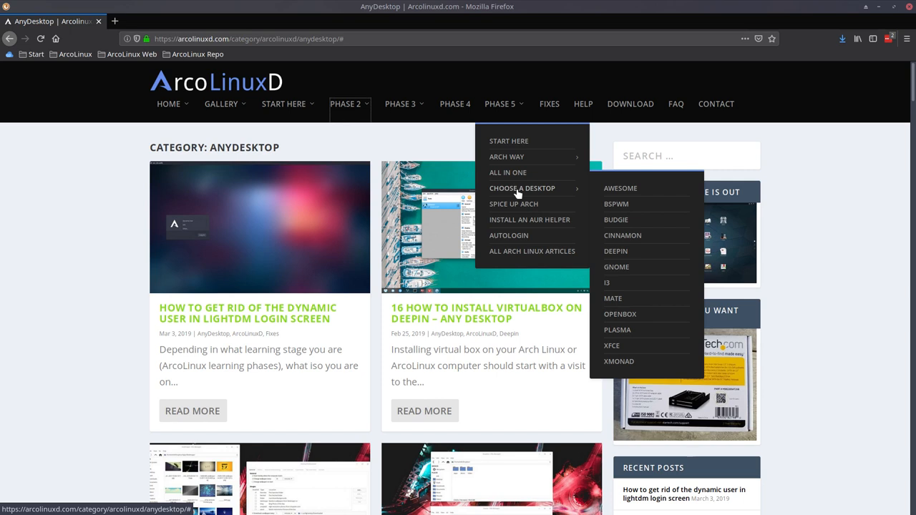
mouse_move(510, 115)
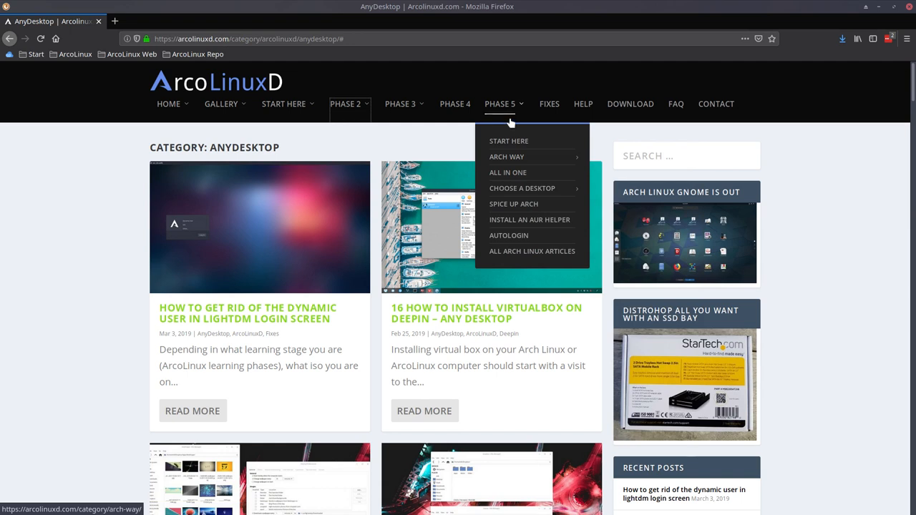
mouse_move(514, 172)
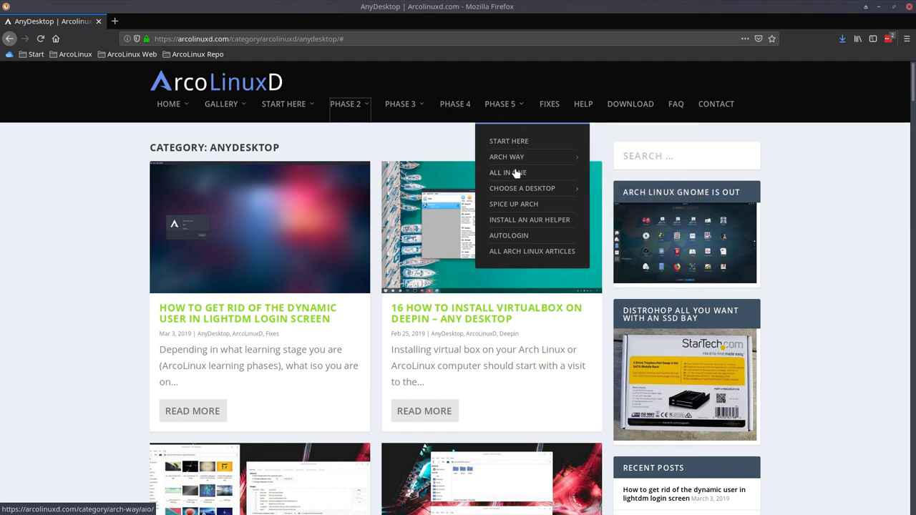
mouse_move(808, 160)
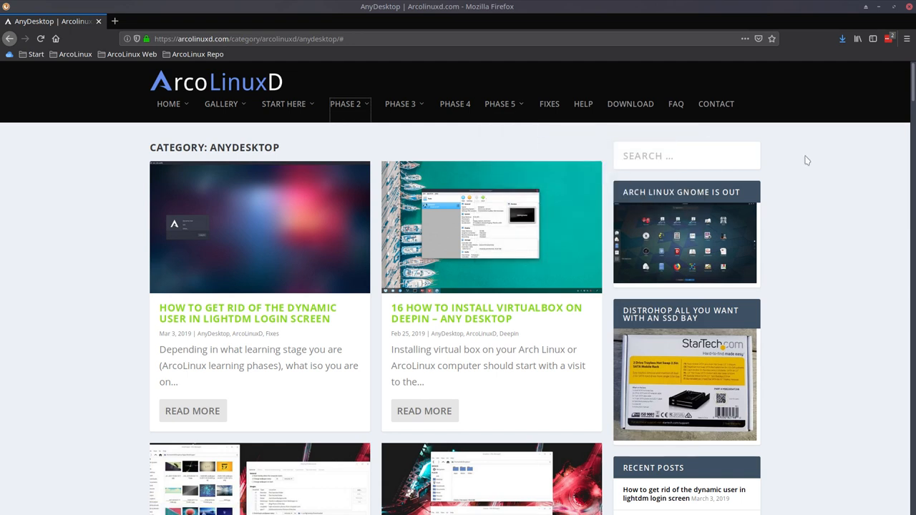
mouse_move(879, 9)
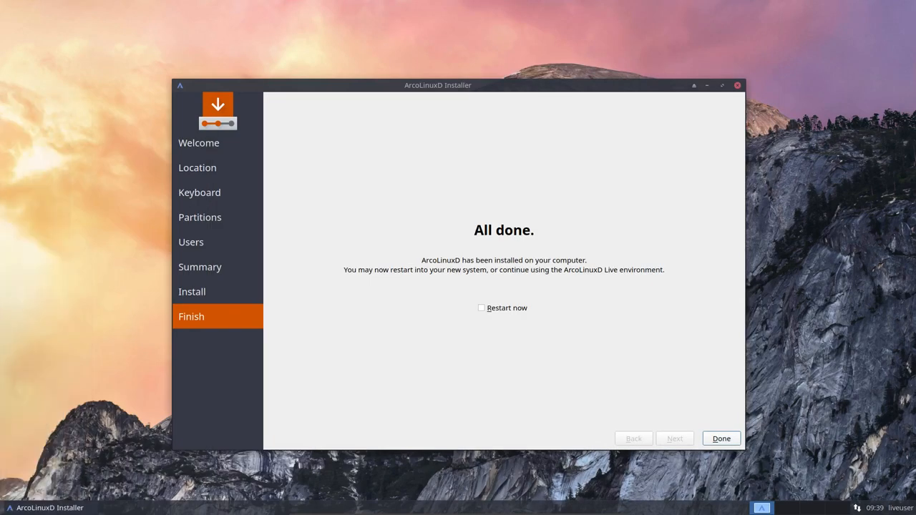
- Finish the installer with Restart now chosen so the VM reboots
click(481, 308)
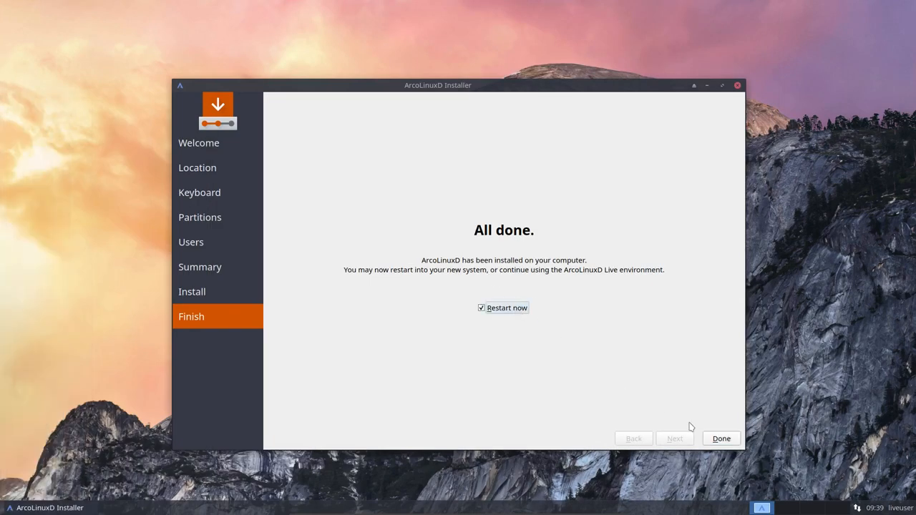
click(721, 438)
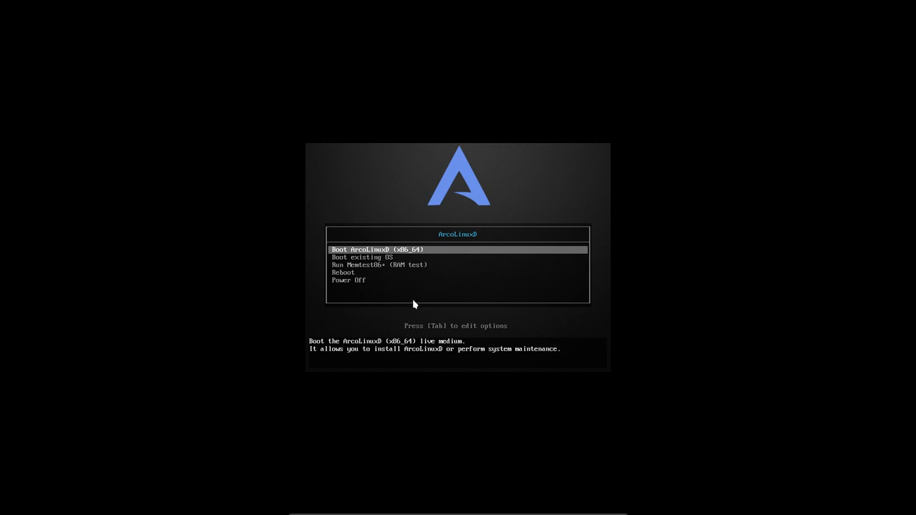
- Boot the existing installed OS from the GRUB menu instead of the live medium
key(Down)
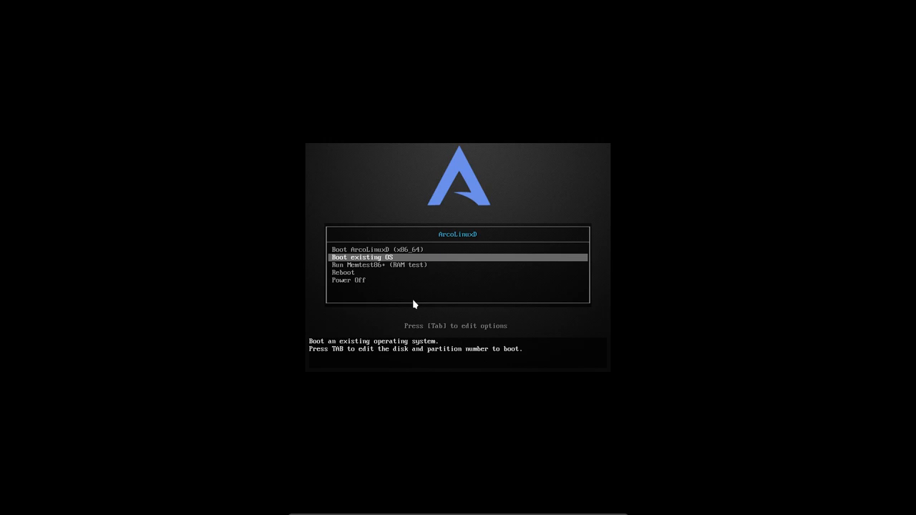
key(Return)
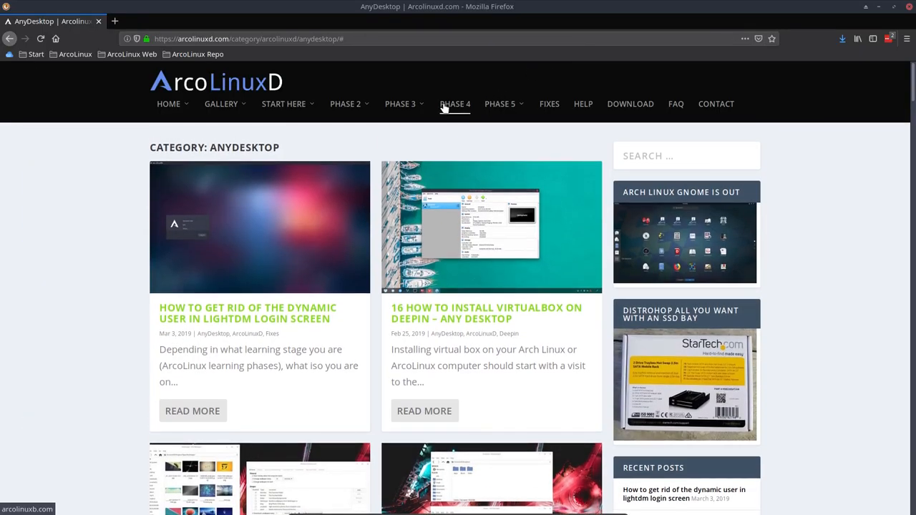
- Browse the ArcoLinuxD Bspwm gallery post and installation article down through its mirror, update and reboot commands
click(401, 103)
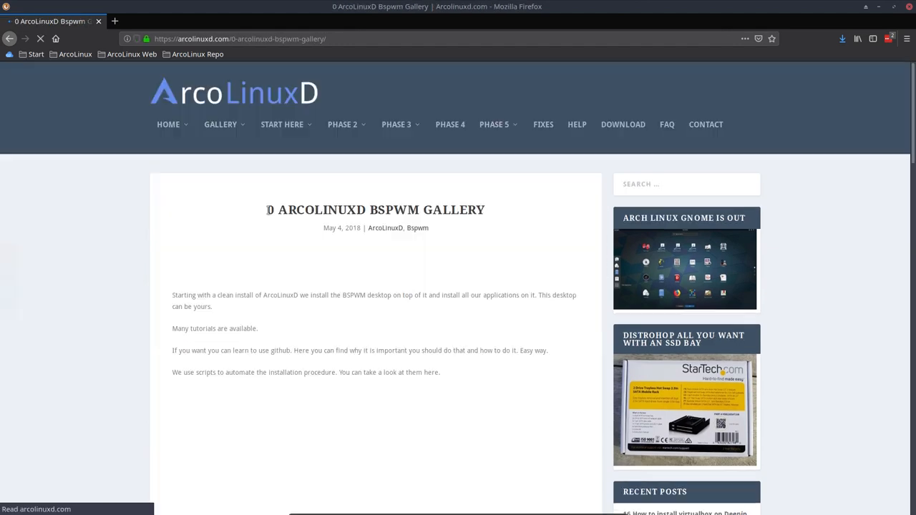
scroll(down, 3)
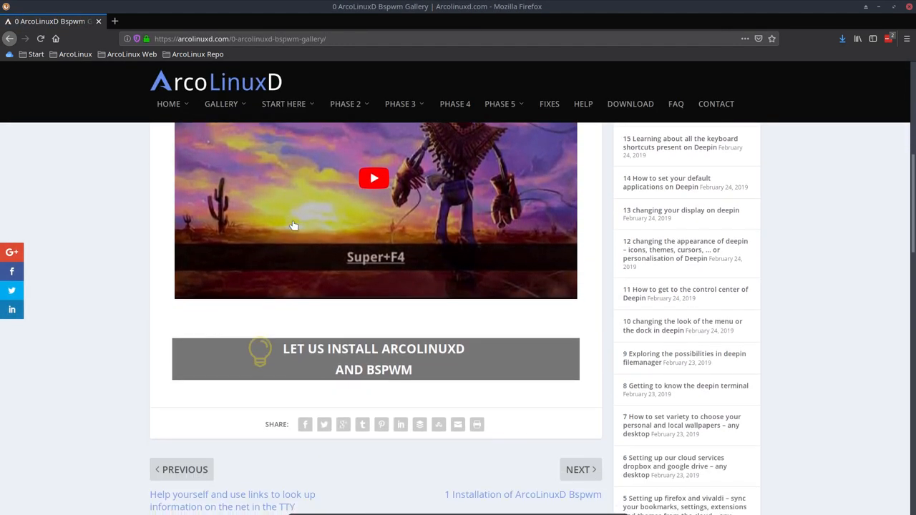
scroll(down, 3)
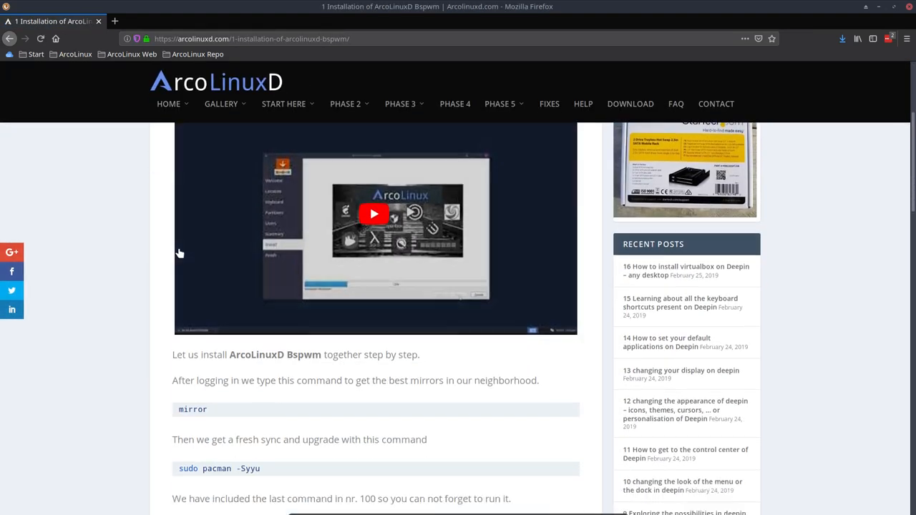
scroll(down, 3)
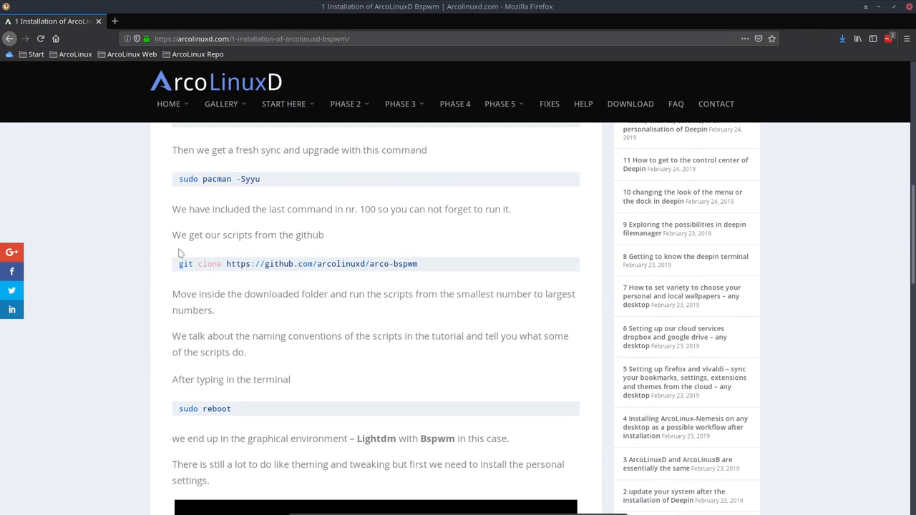
scroll(down, 3)
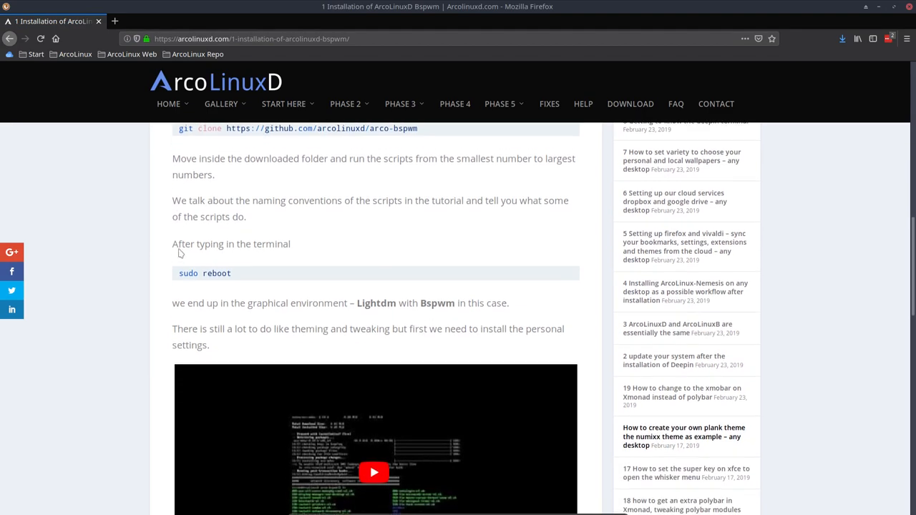
scroll(down, 3)
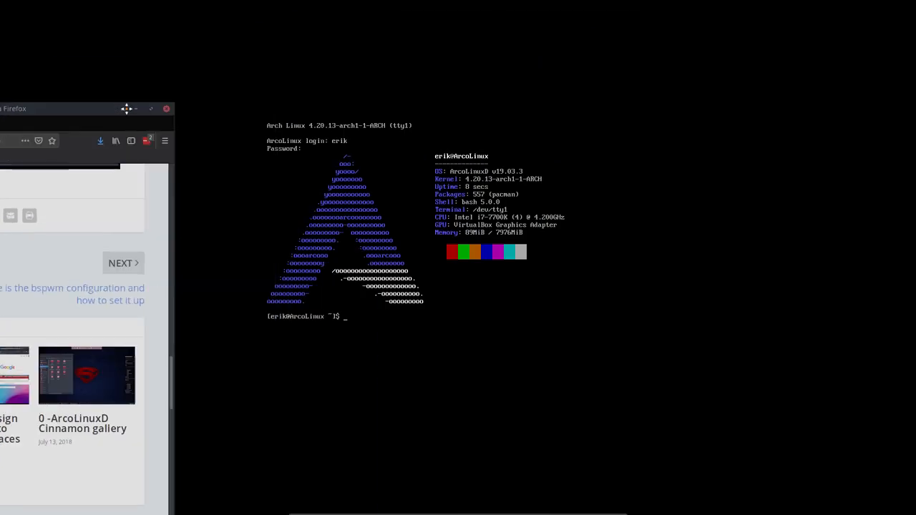
- Run the mirror alias in the VM console so reflector ranks servers by download rate
click(166, 109)
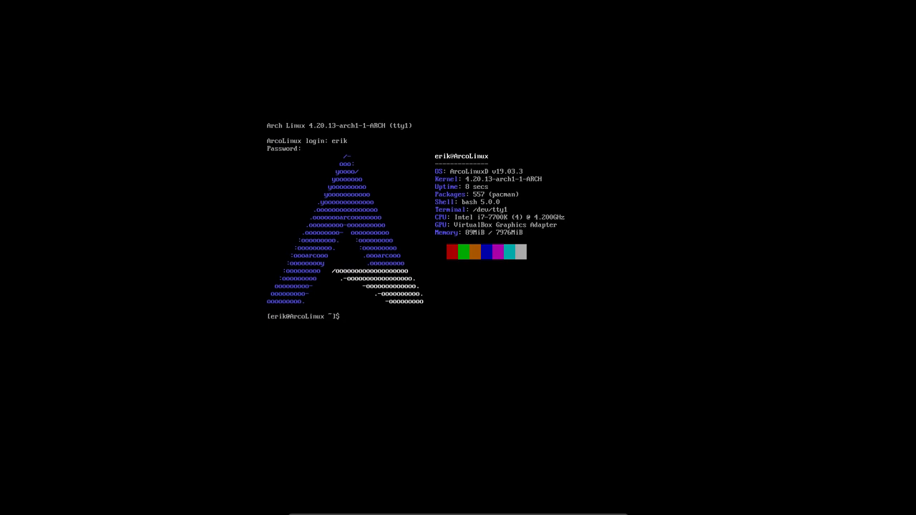
text(mi)
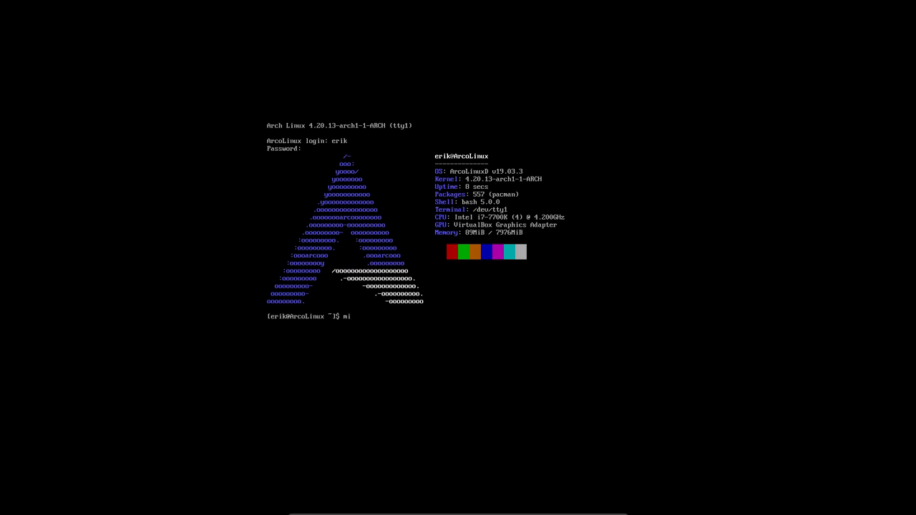
key(Return)
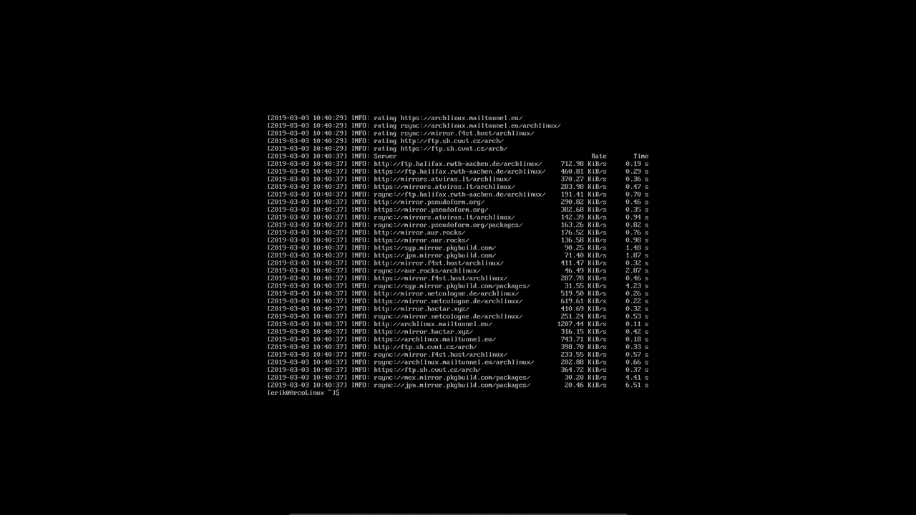
text(up)
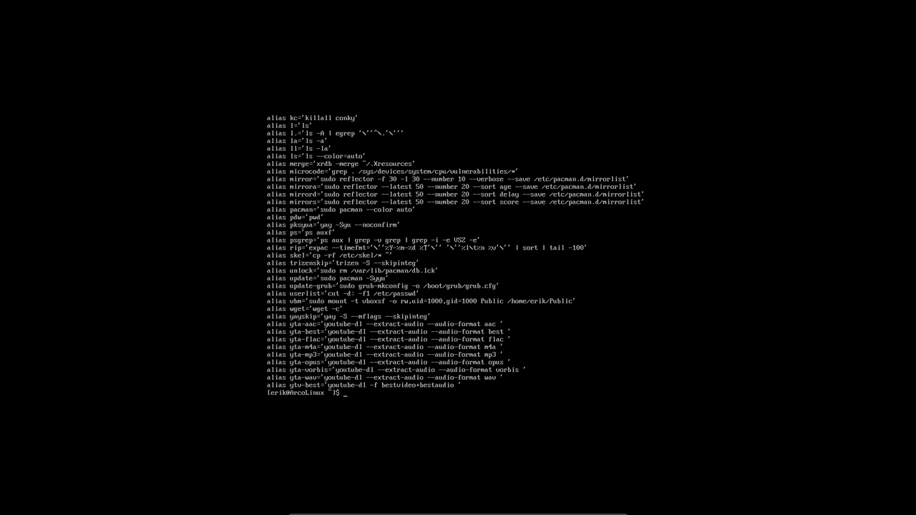
- Run update to sync package databases, then pksyua to check system and AUR packages are current
text(upd)
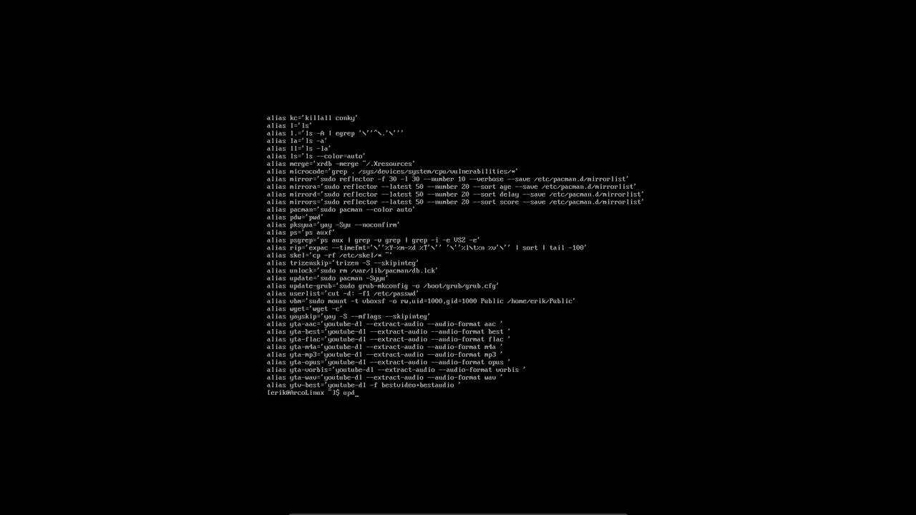
text(ate)
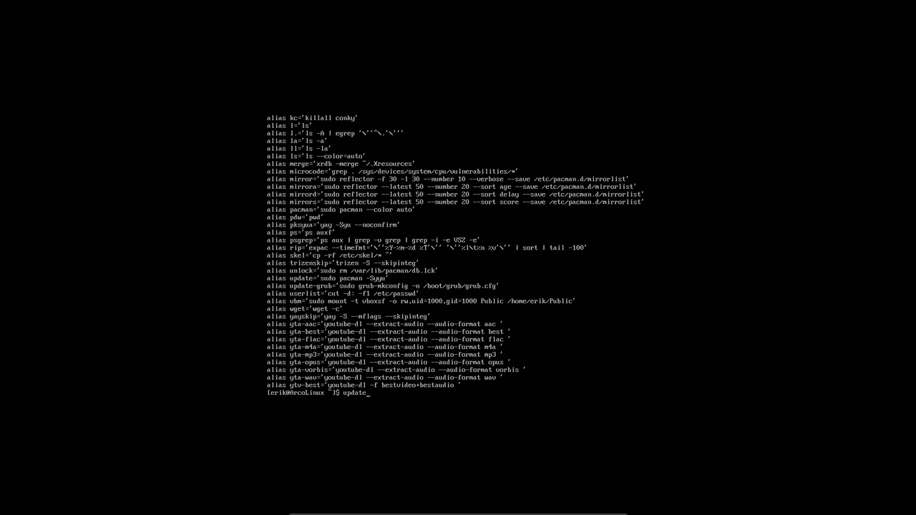
key(Return)
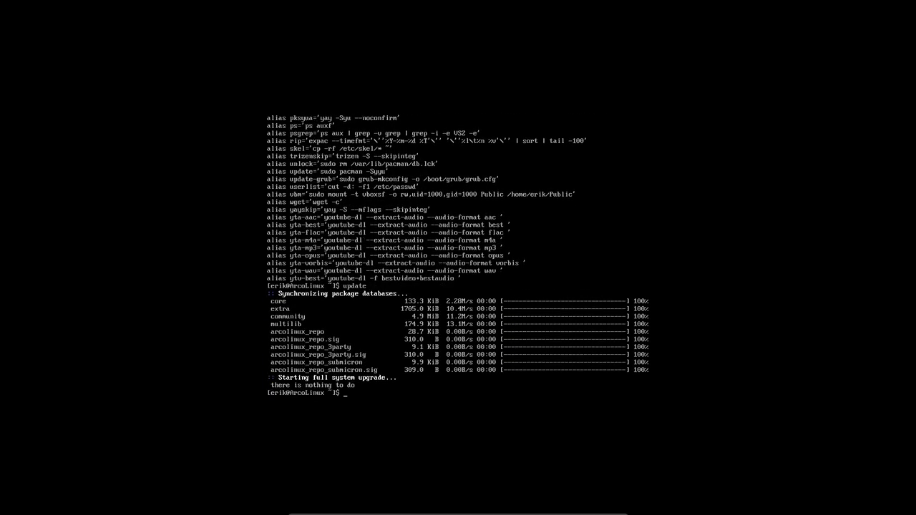
text(p)
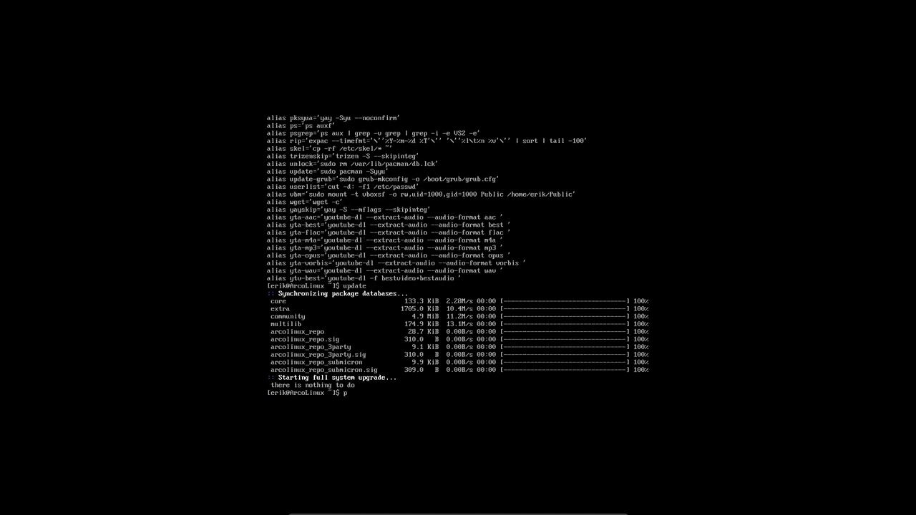
text(ksyua)
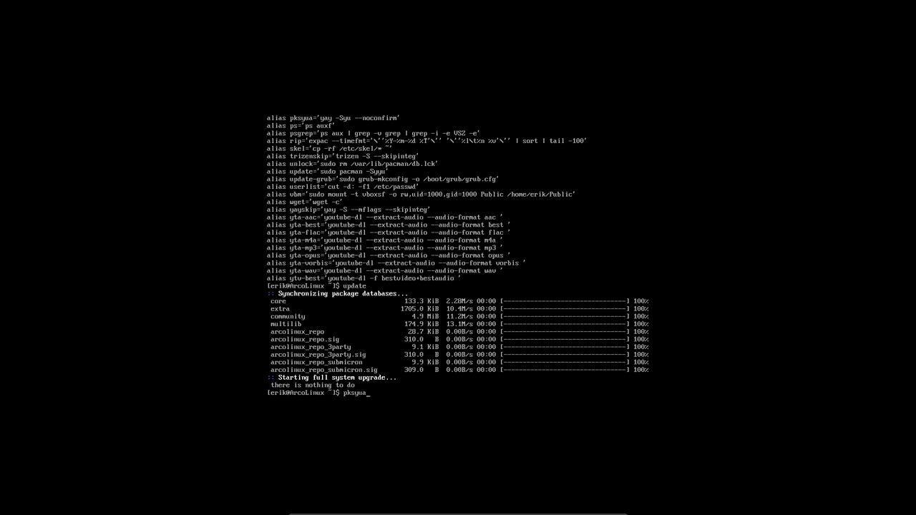
key(Return)
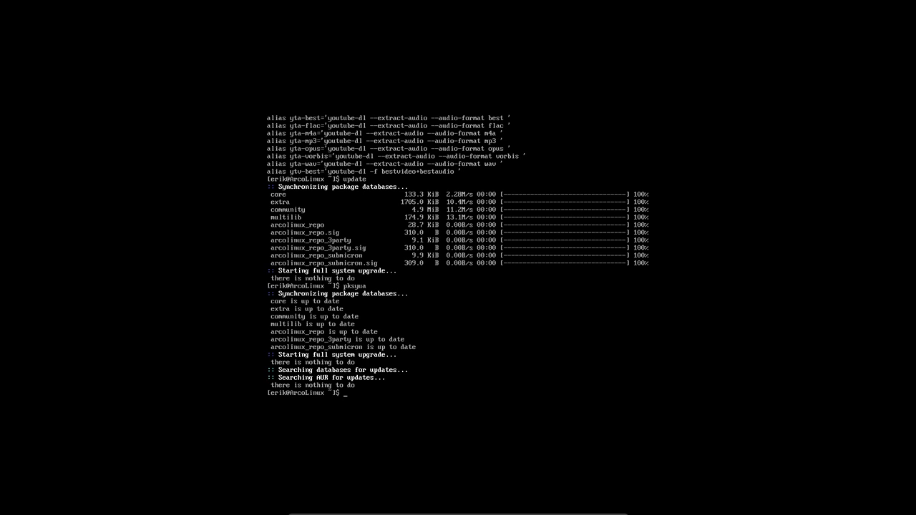
mouse_move(438, 70)
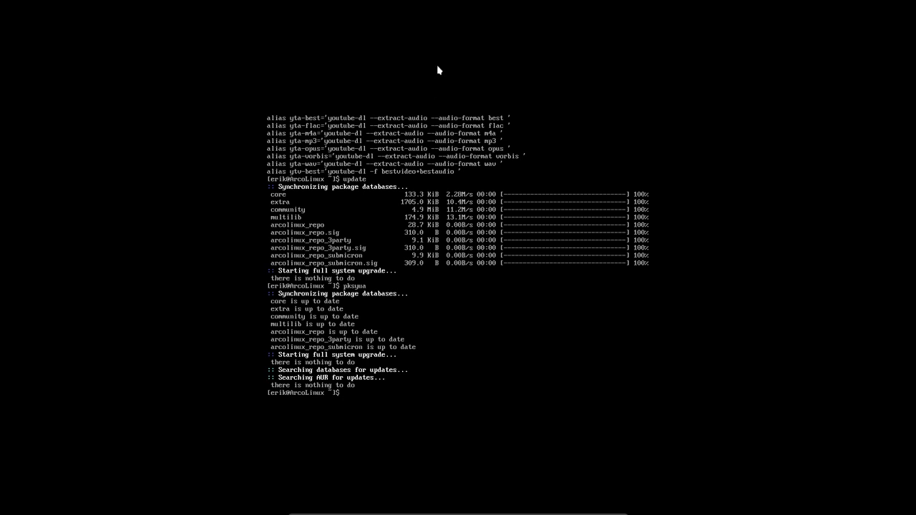